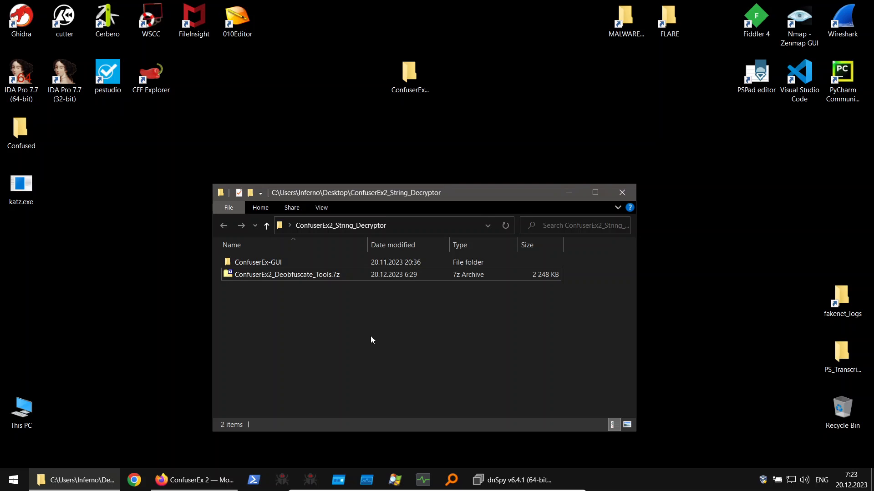
mouse_move(371, 340)
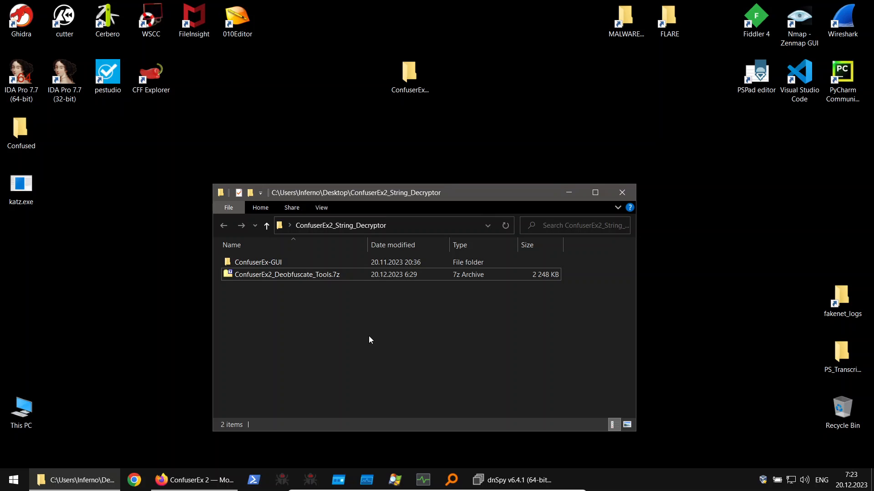
mouse_move(367, 340)
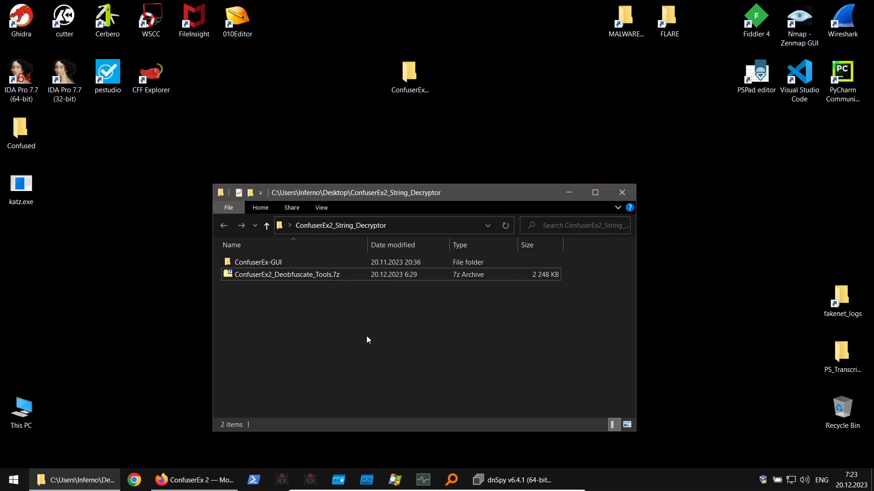
mouse_move(328, 289)
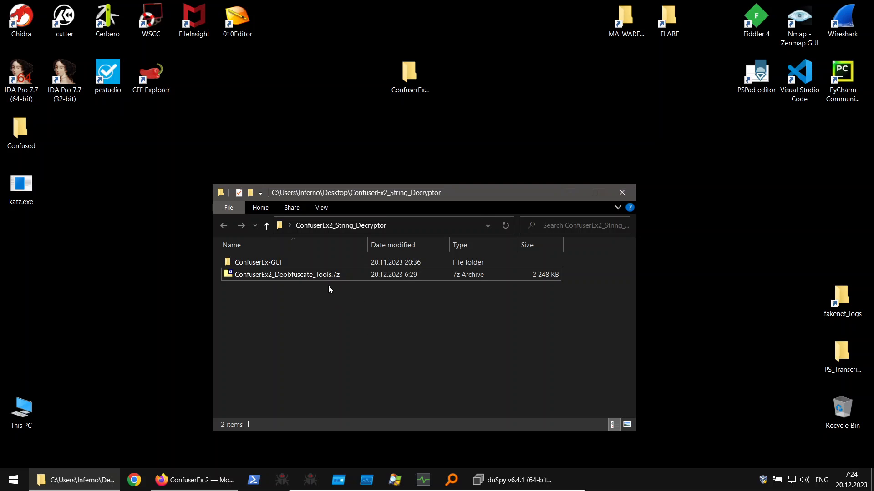
Extract the tools archive with 7-Zip into a ConfuserEx2_Deobfuscate_Tools folder and open it
click(287, 273)
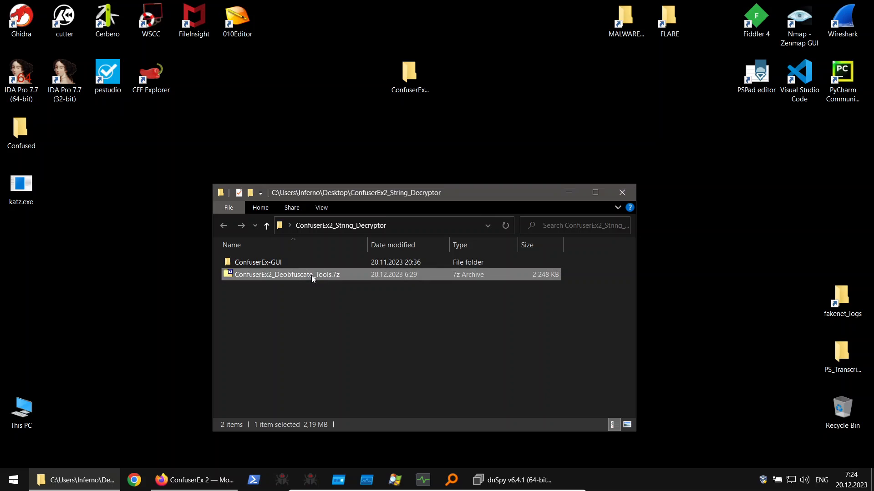
right_click(286, 274)
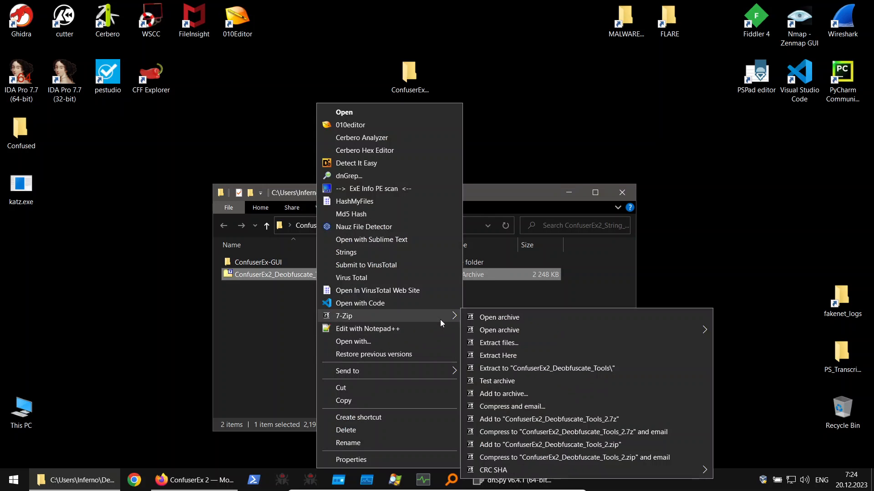
click(498, 343)
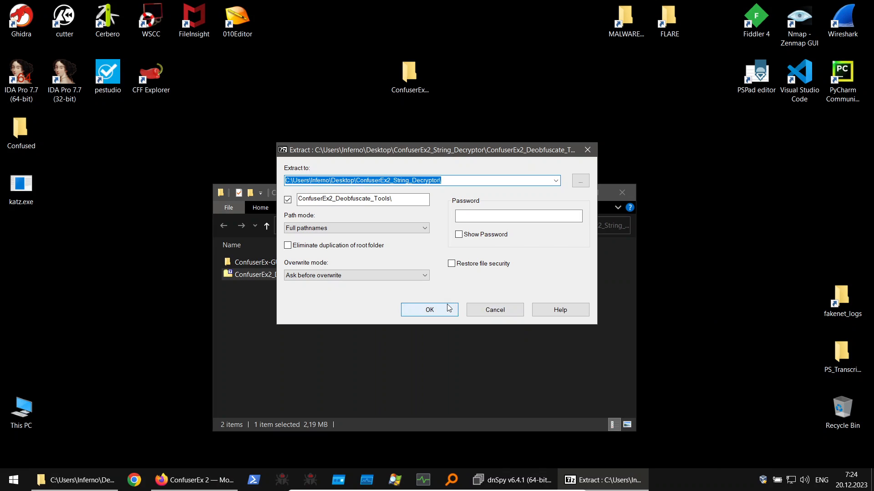
click(429, 309)
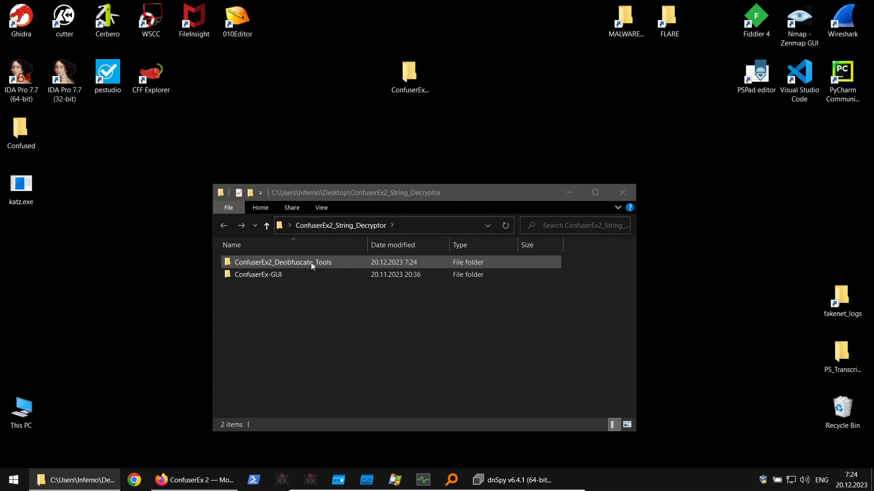
double_click(282, 262)
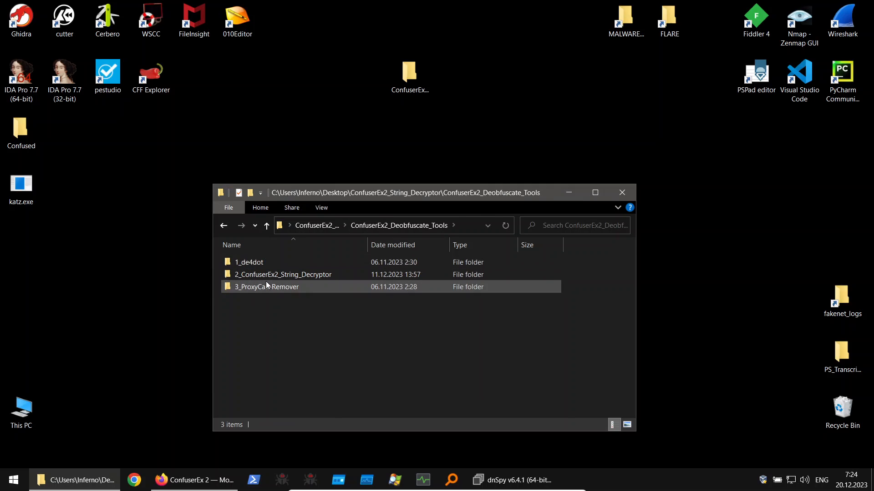
mouse_move(248, 262)
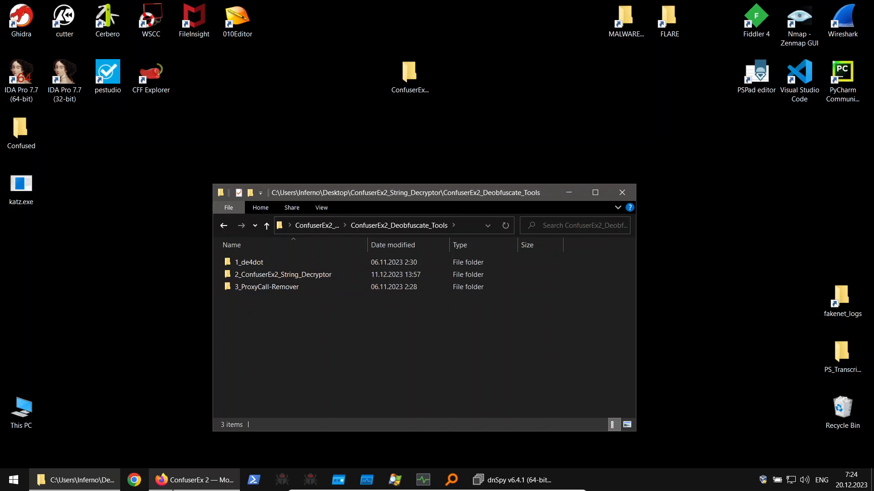
Switch to Firefox showing the ConfuserEx 2 project homepage
click(194, 479)
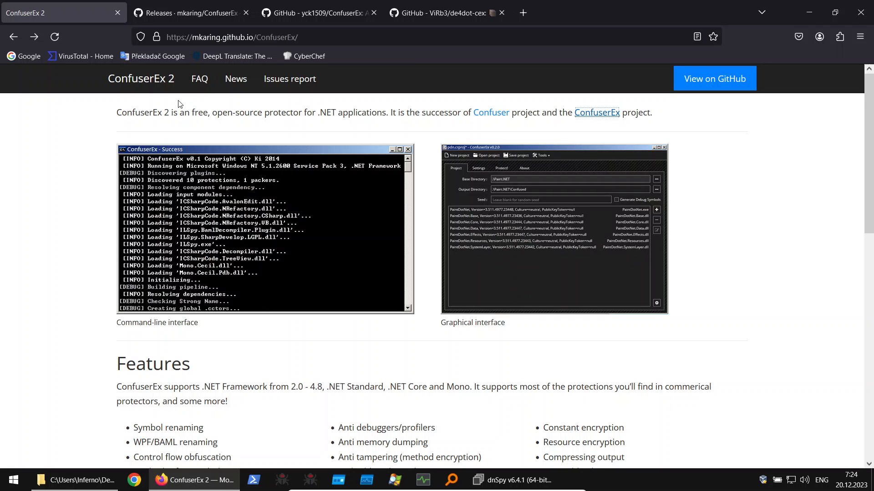
mouse_move(172, 112)
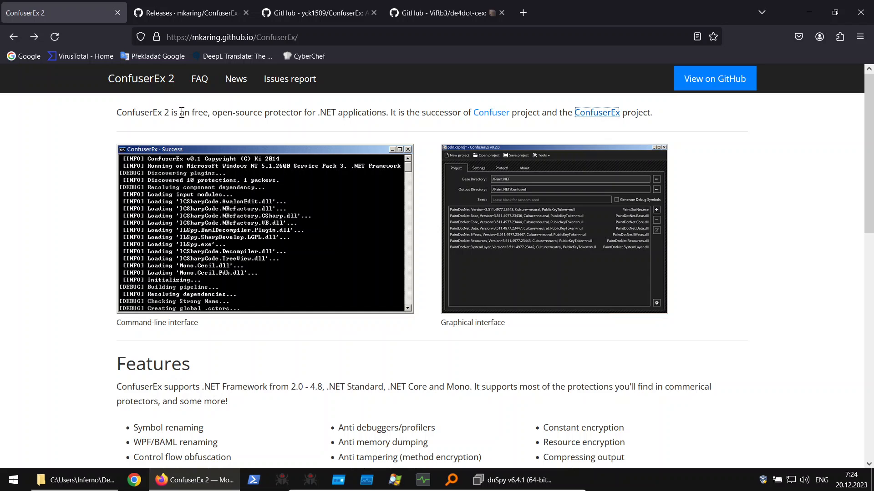
mouse_move(596, 112)
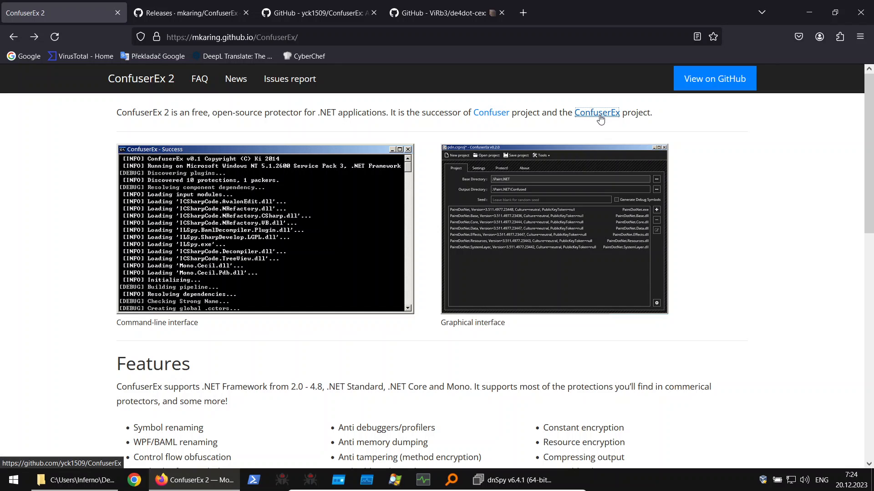
mouse_move(541, 124)
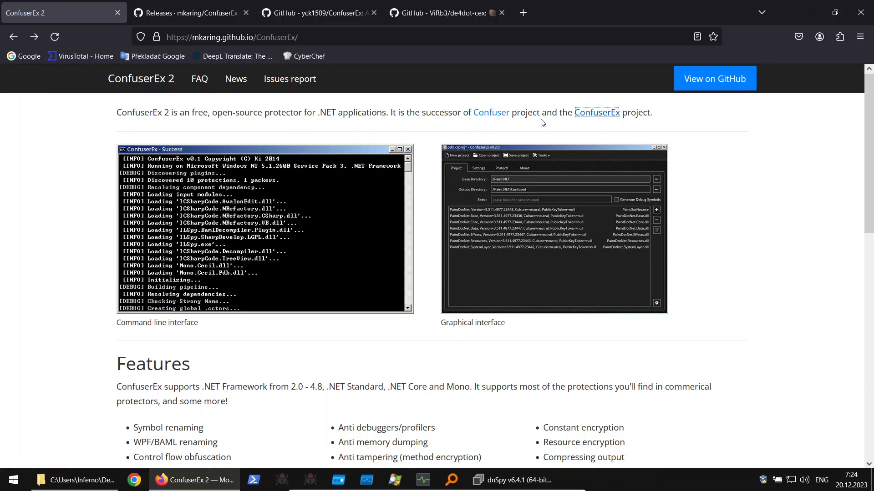
mouse_move(481, 99)
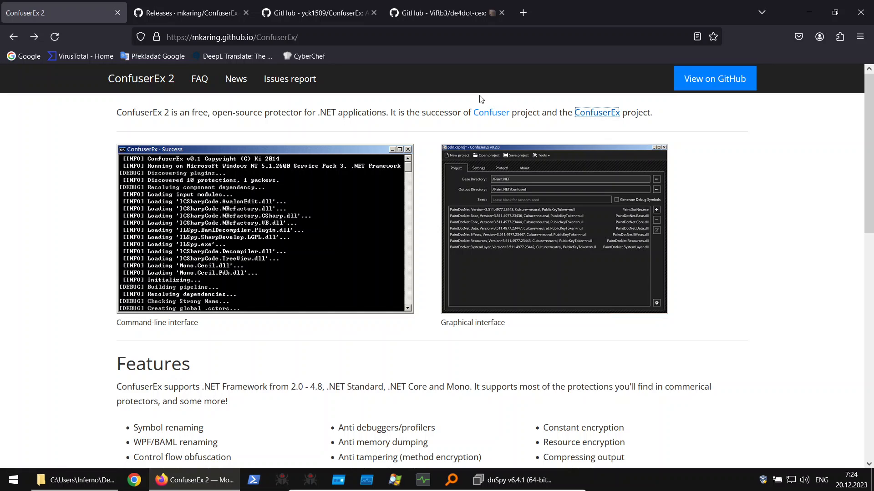
mouse_move(490, 112)
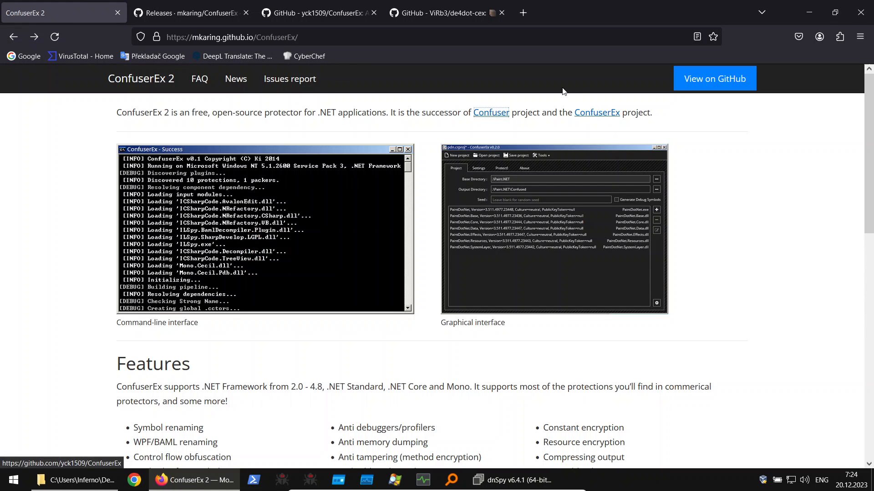
mouse_move(471, 77)
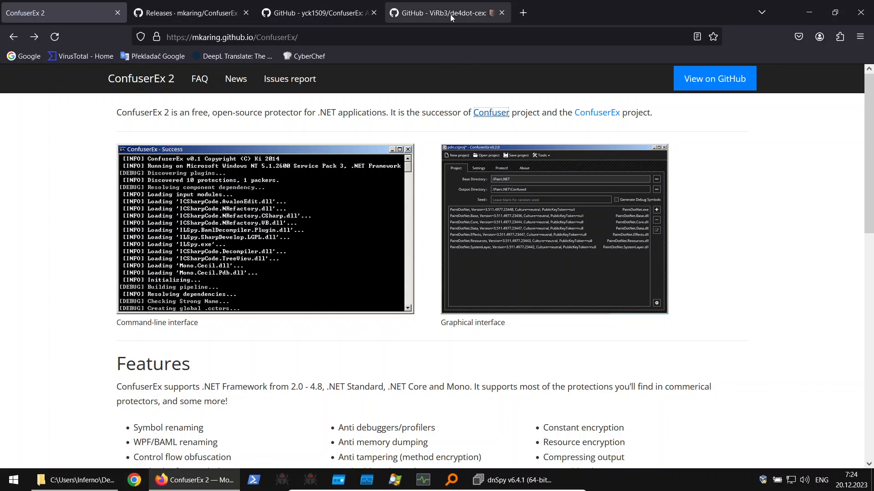
Review the de4dot-cex and ConfuserEx releases tabs, then open the original yck1509/ConfuserEx repository
click(446, 13)
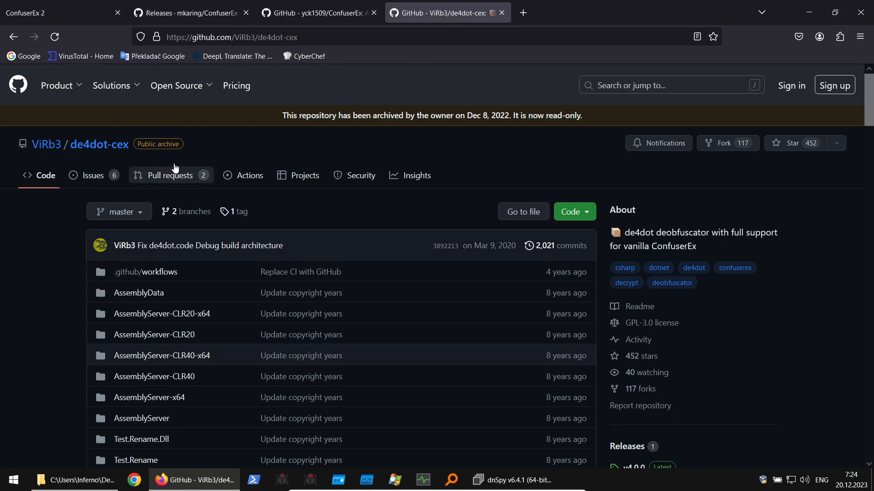
mouse_move(285, 159)
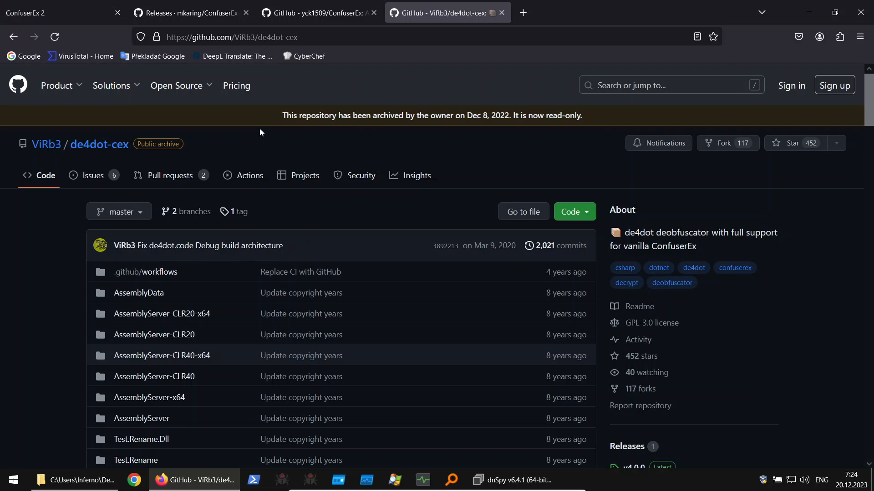
click(190, 12)
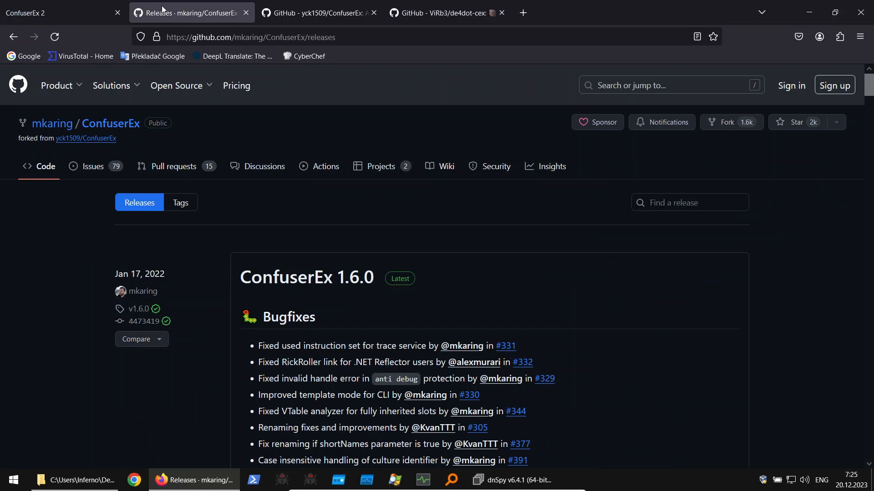
click(56, 12)
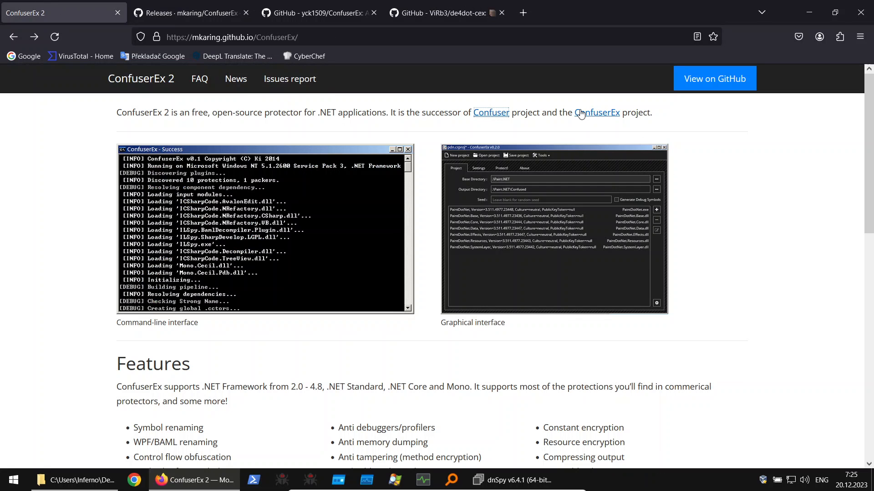
click(318, 13)
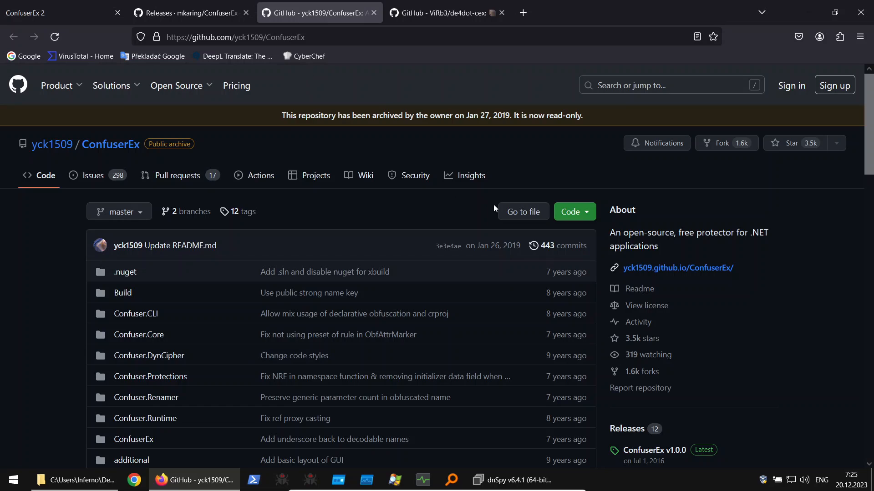
mouse_move(513, 179)
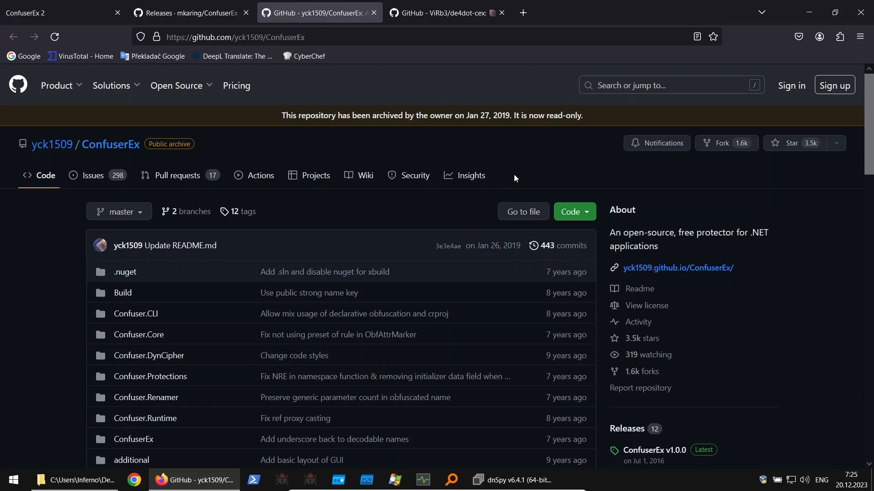
mouse_move(431, 112)
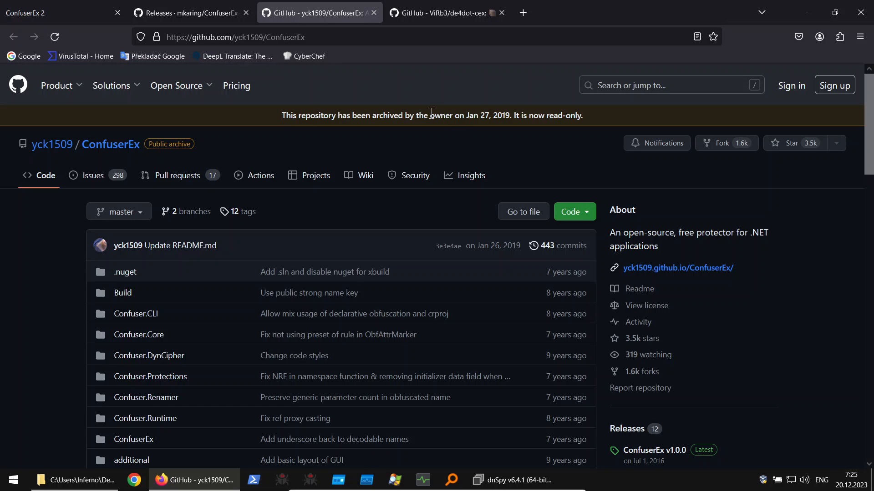
mouse_move(372, 12)
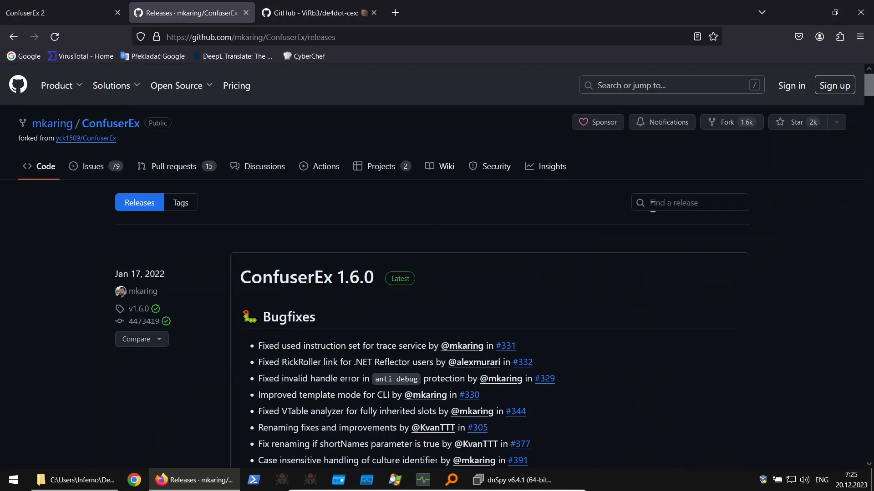
scroll(down, 3)
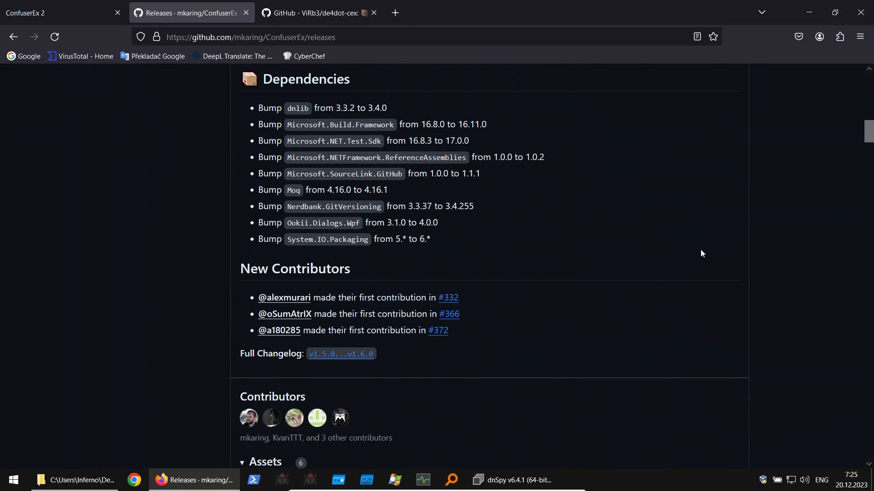
scroll(down, 3)
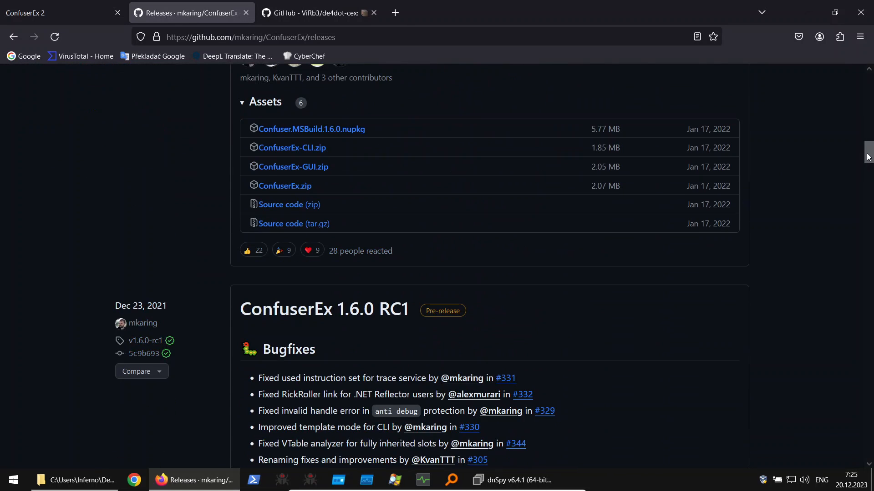
scroll(down, 3)
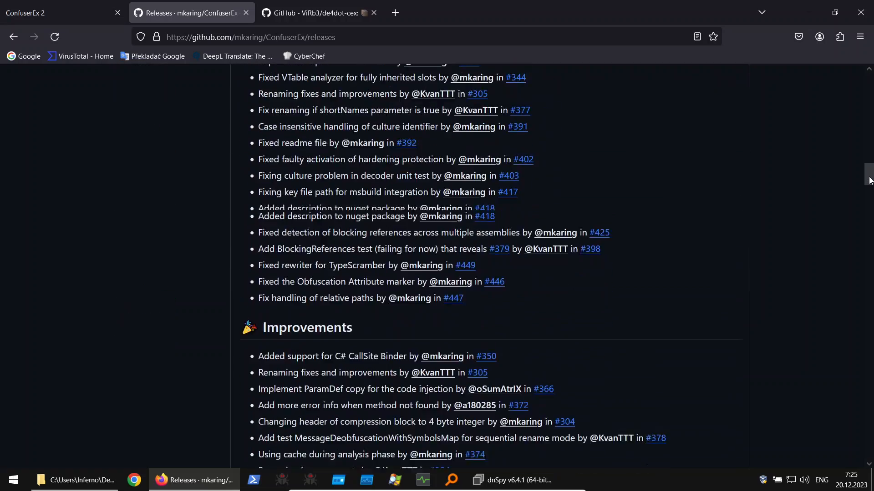
scroll(down, 3)
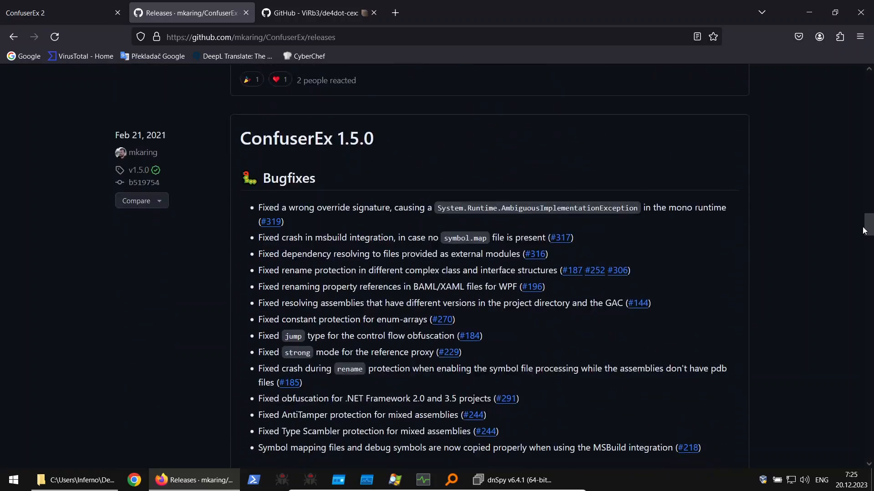
scroll(down, 3)
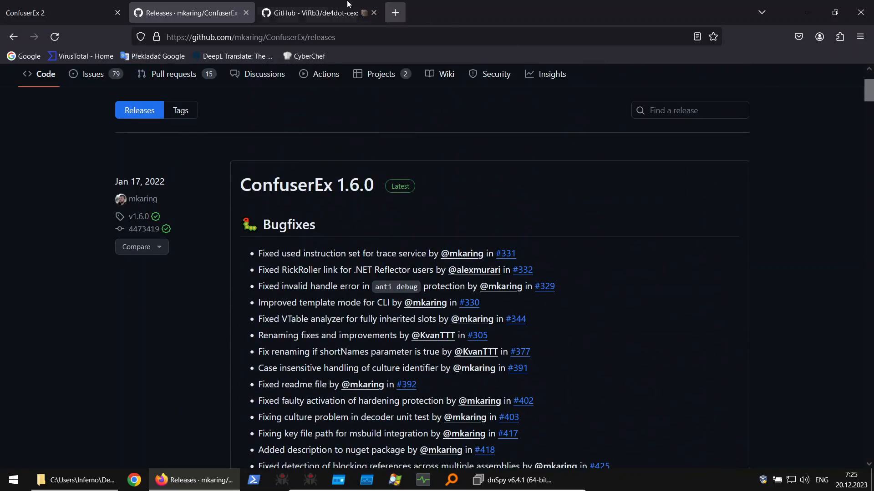
Close the de4dot-cex and ConfuserEx releases tabs, keeping only the ConfuserEx 2 site
click(318, 12)
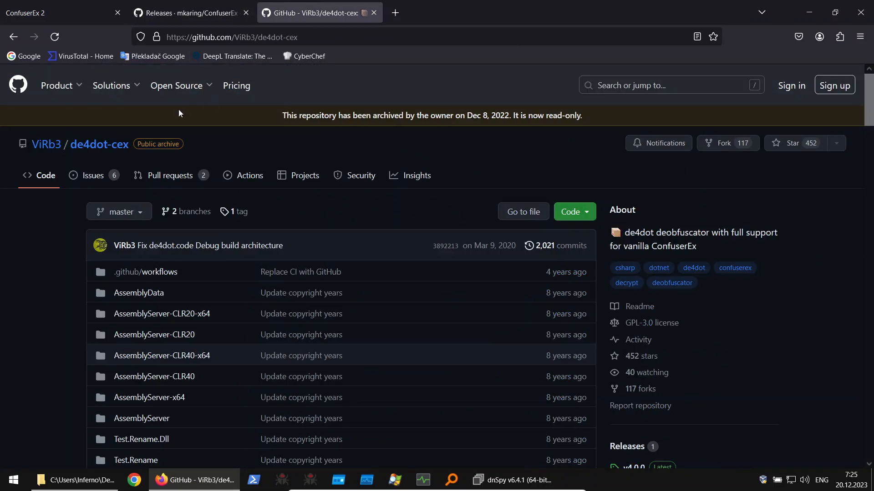
mouse_move(100, 144)
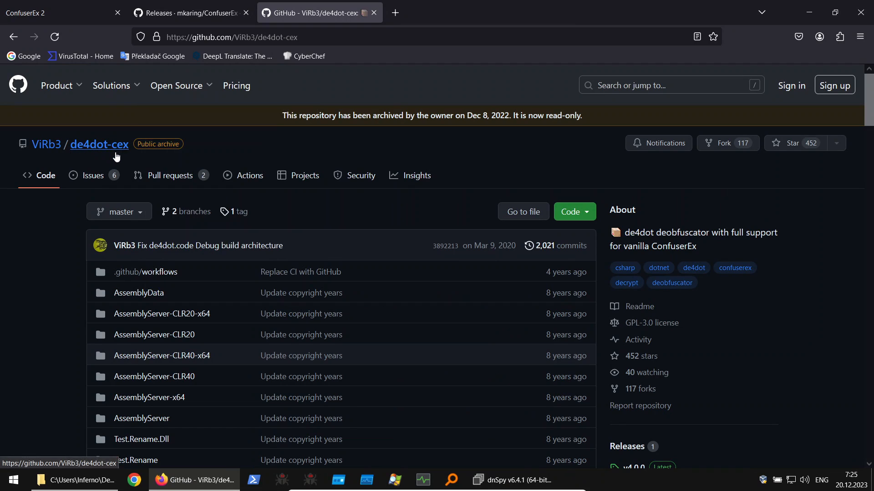
mouse_move(131, 163)
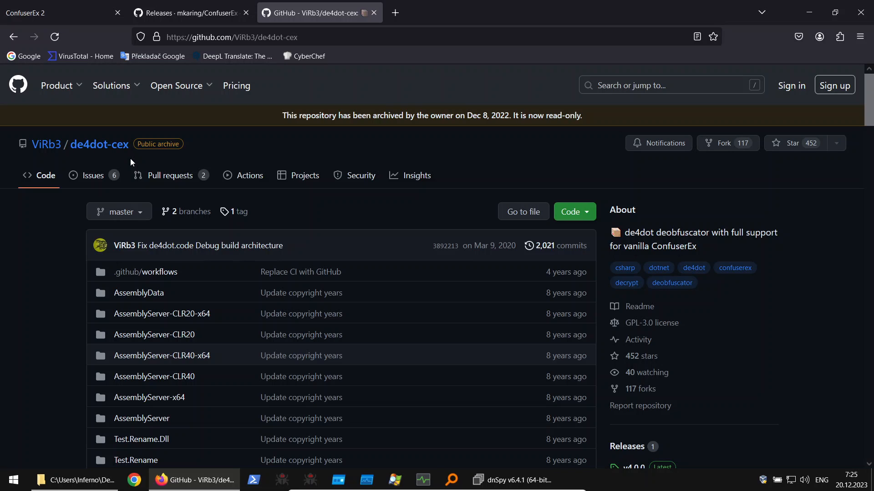
mouse_move(394, 12)
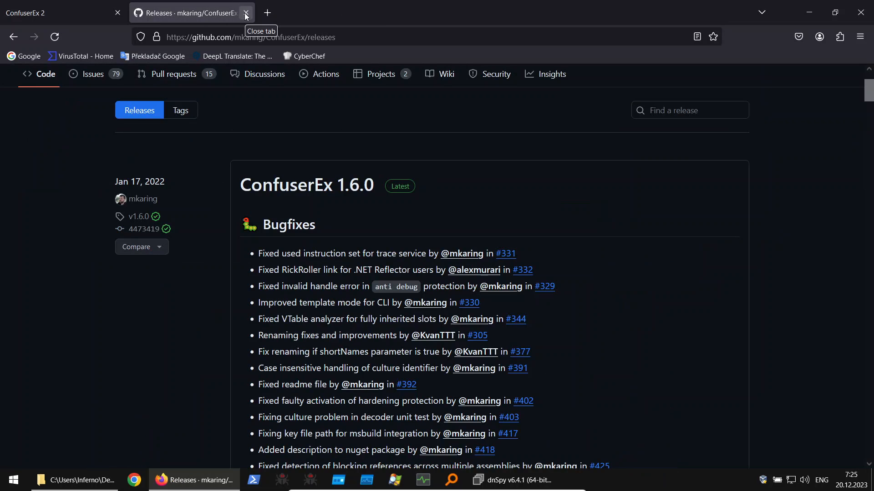
click(244, 12)
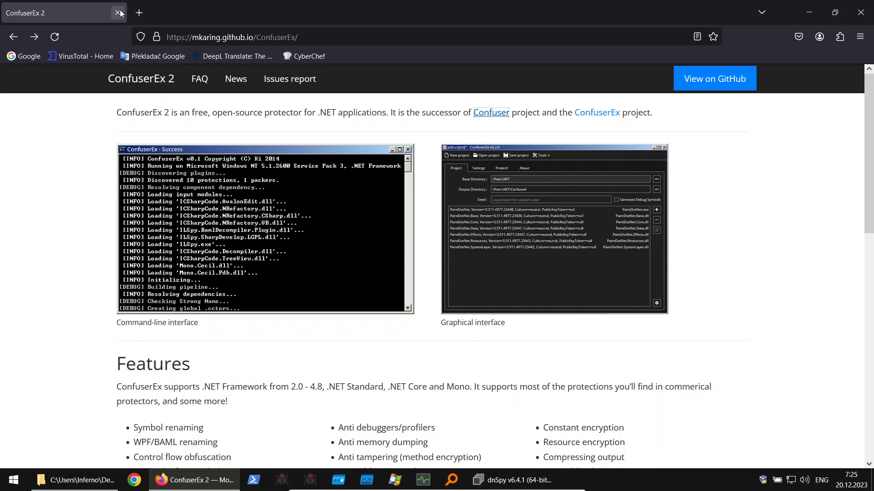
mouse_move(175, 131)
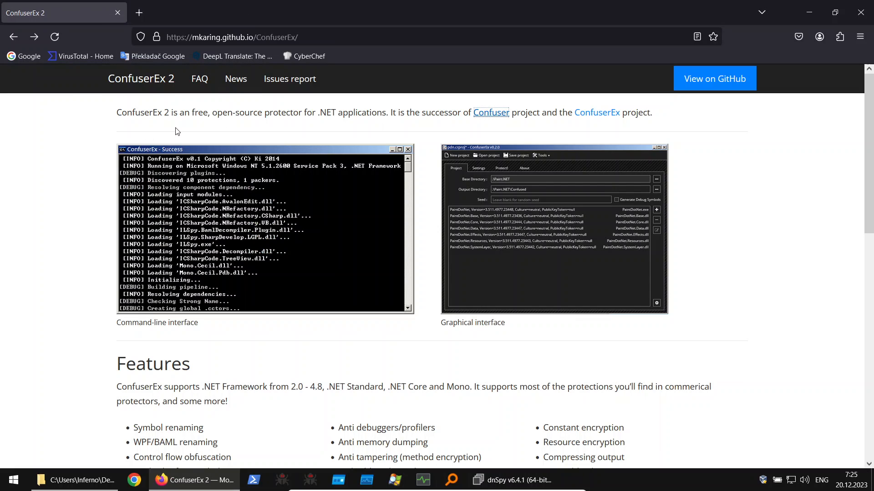
mouse_move(152, 56)
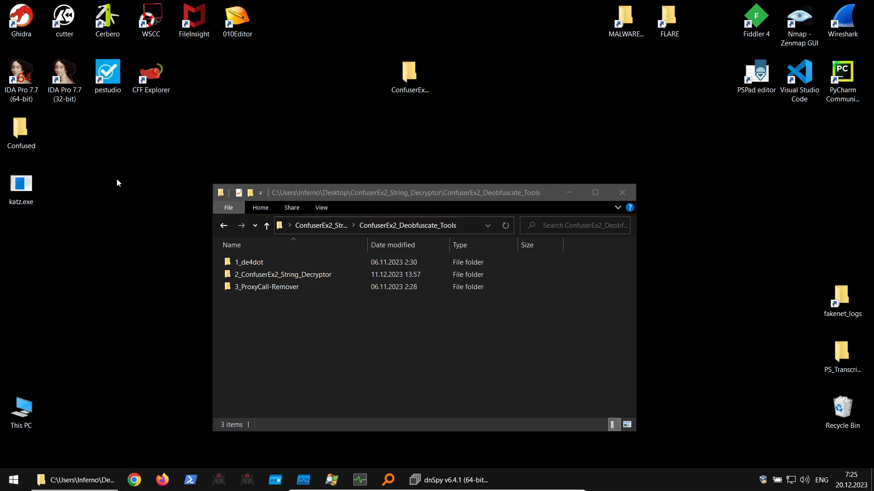
mouse_move(109, 182)
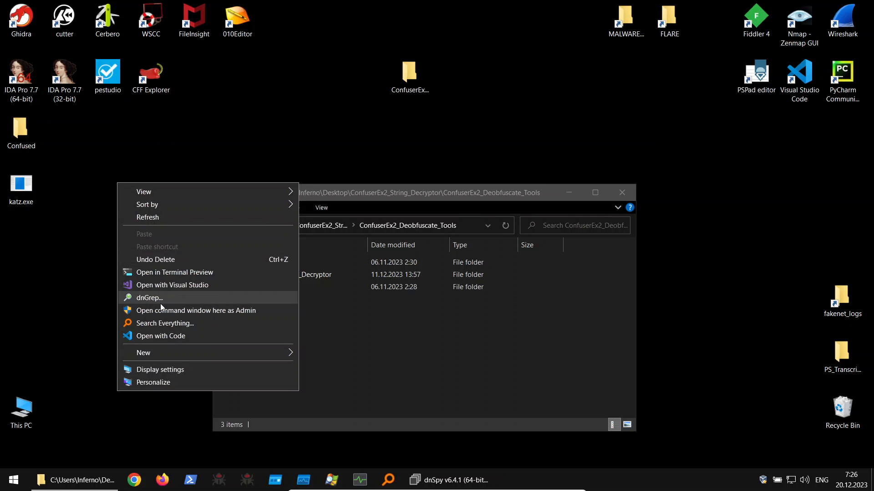
Dismiss the desktop menu and bring dnSpy with SafetyKatz.exe Main back to the front
click(196, 310)
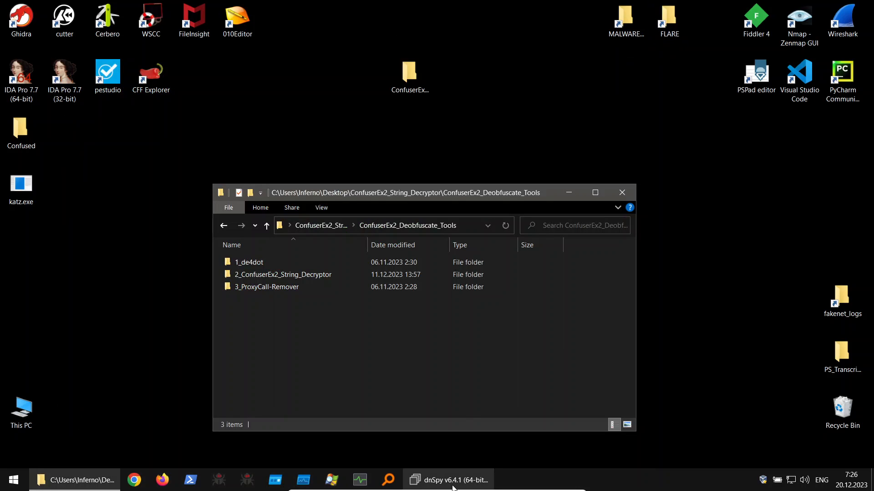
click(448, 480)
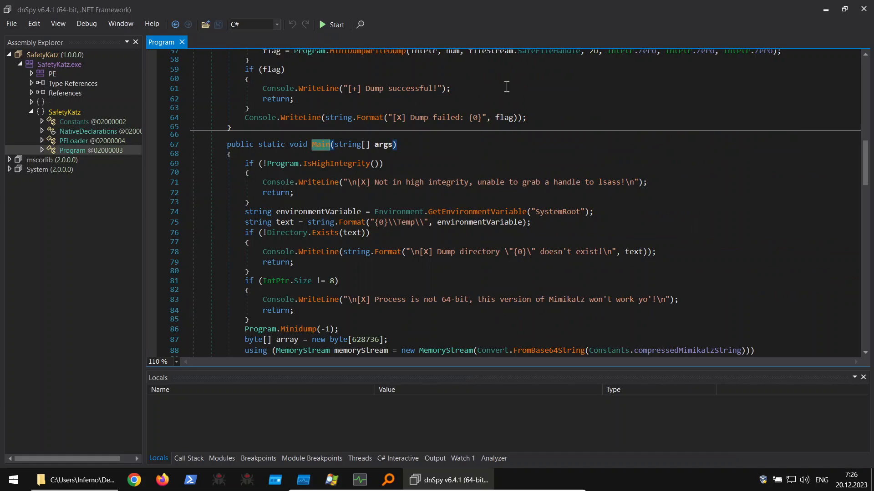
Read through the original SafetyKatz Program.Main code in dnSpy
drag(375, 182, 504, 182)
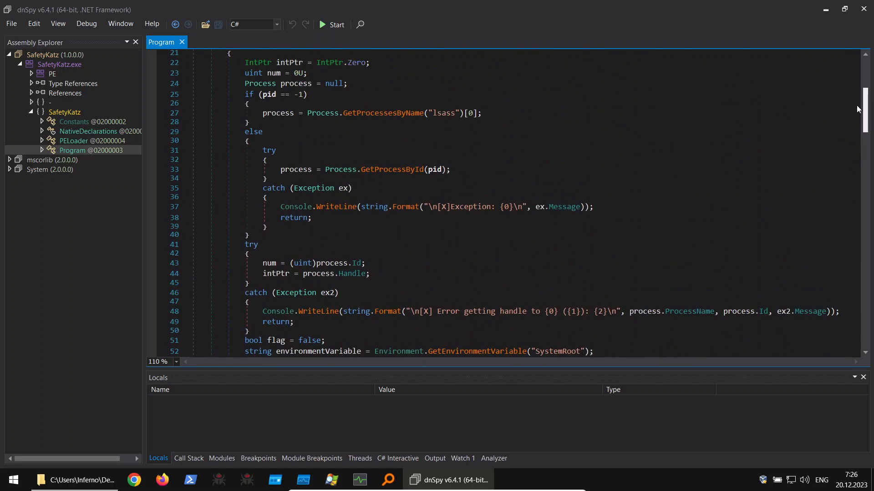
scroll(down, 3)
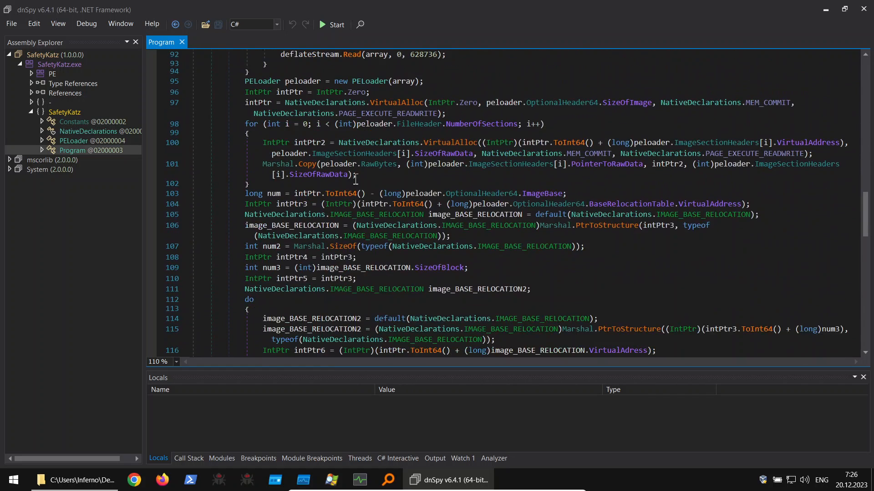
scroll(down, 3)
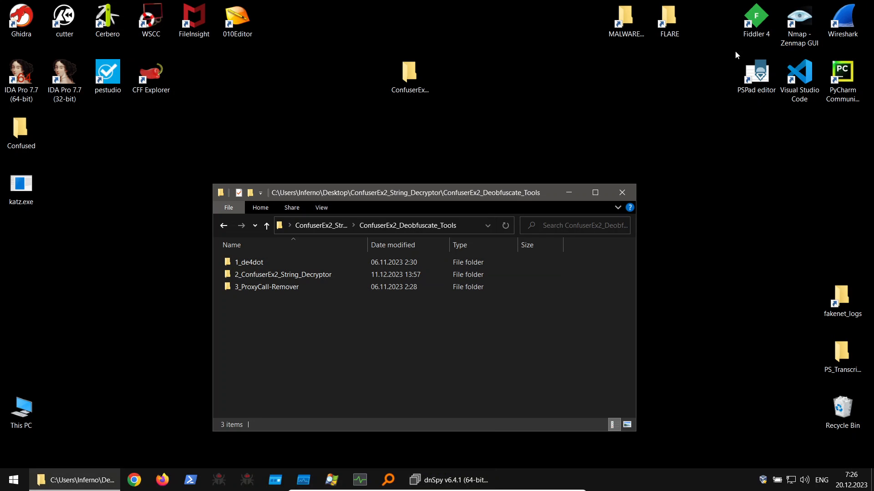
Navigate to the ConfuserEx-GUI folder under String_Decryptor and launch ConfuserEx.exe
click(266, 226)
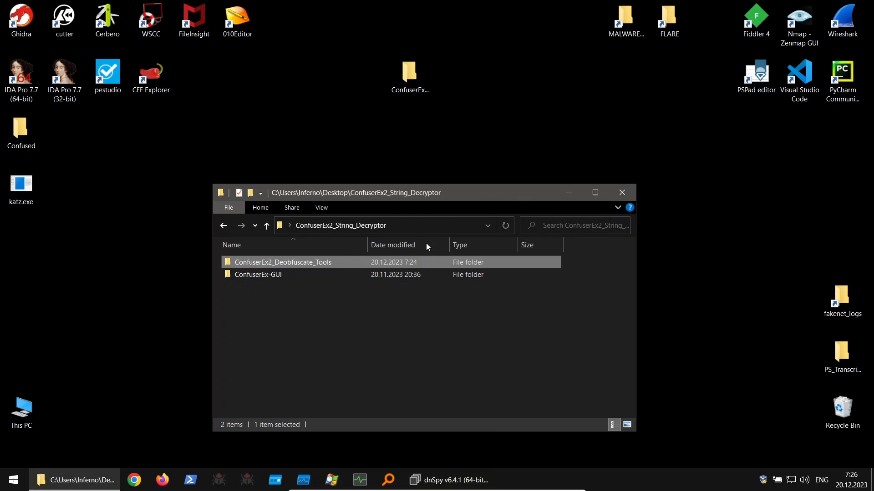
double_click(258, 274)
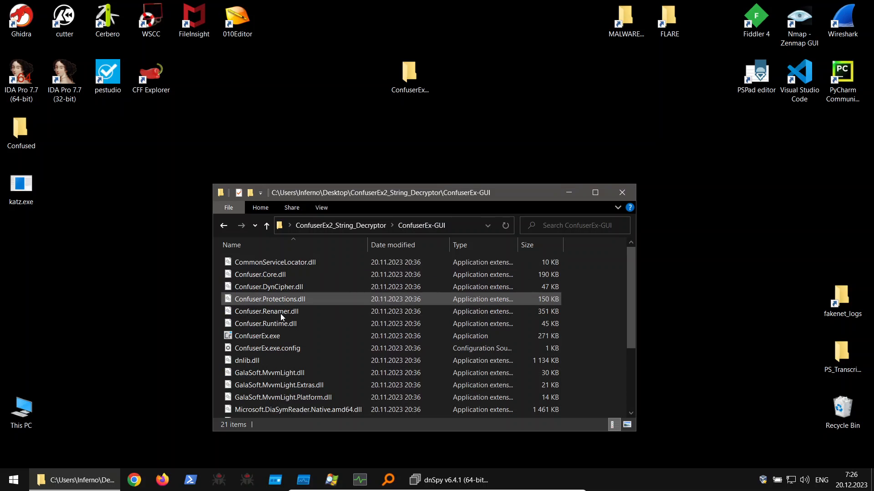
double_click(258, 335)
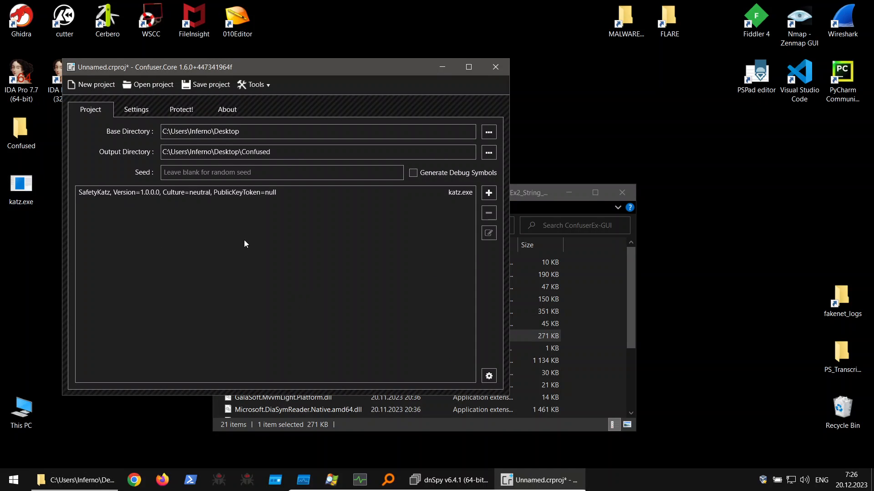
Add a Maximum preset protection rule to the katz.exe module in Settings
click(136, 109)
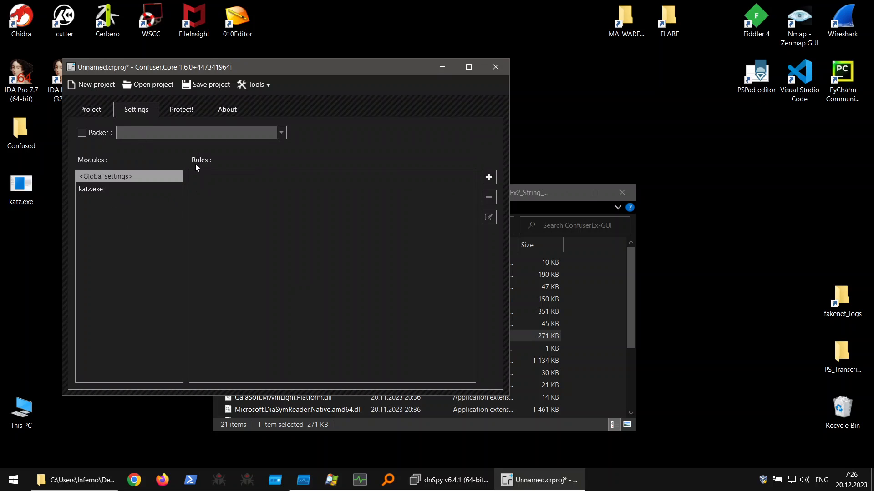
click(90, 189)
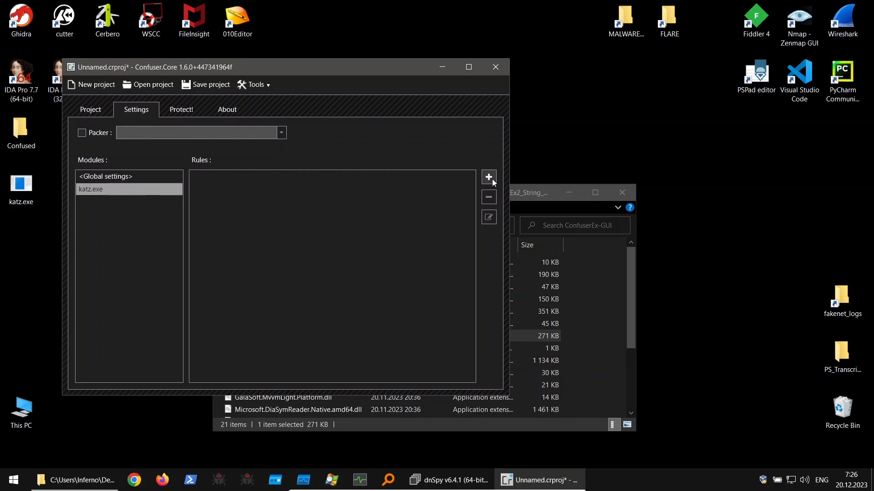
click(487, 177)
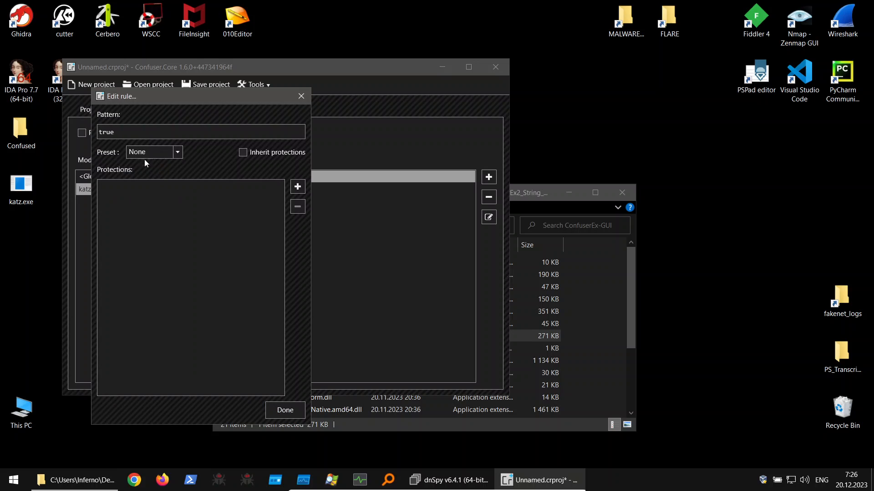
click(177, 152)
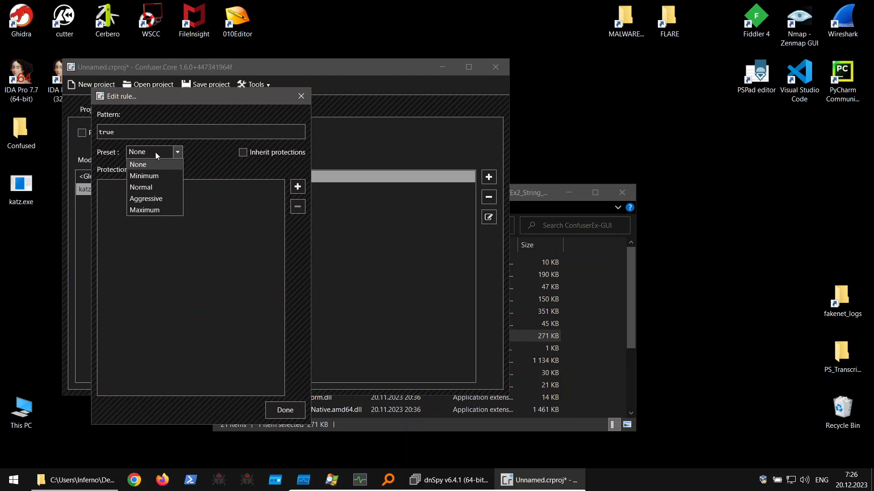
mouse_move(147, 210)
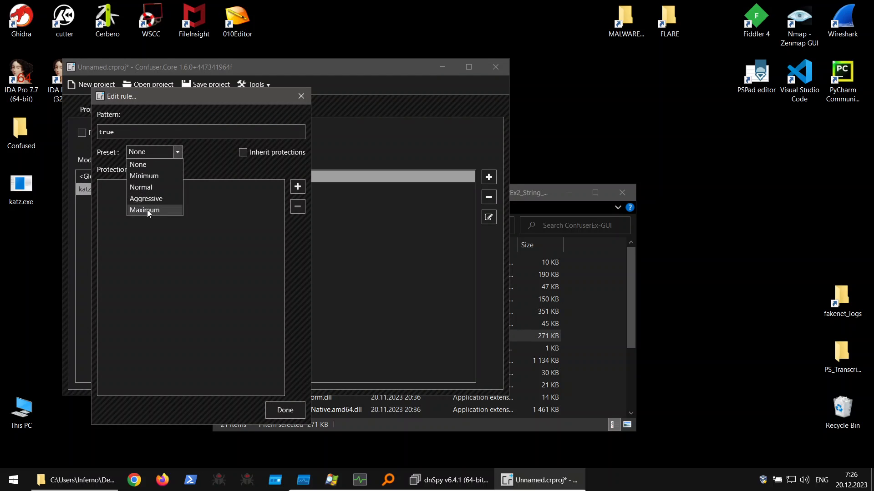
click(145, 210)
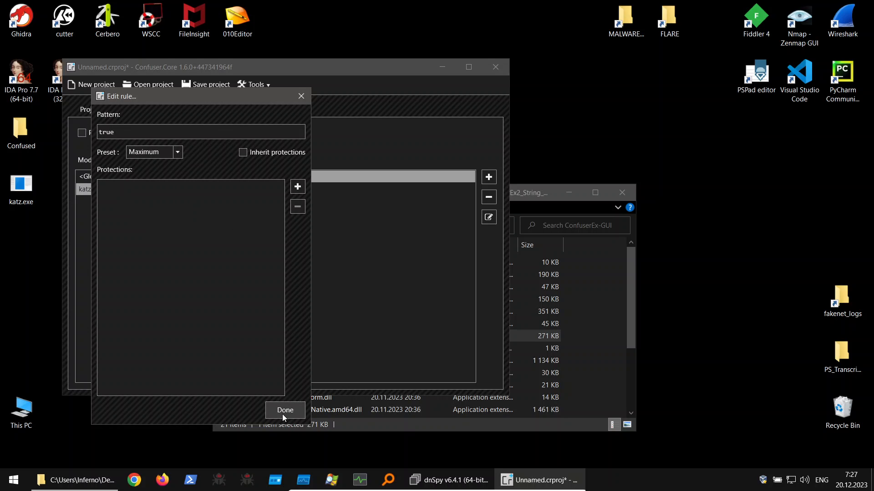
click(285, 410)
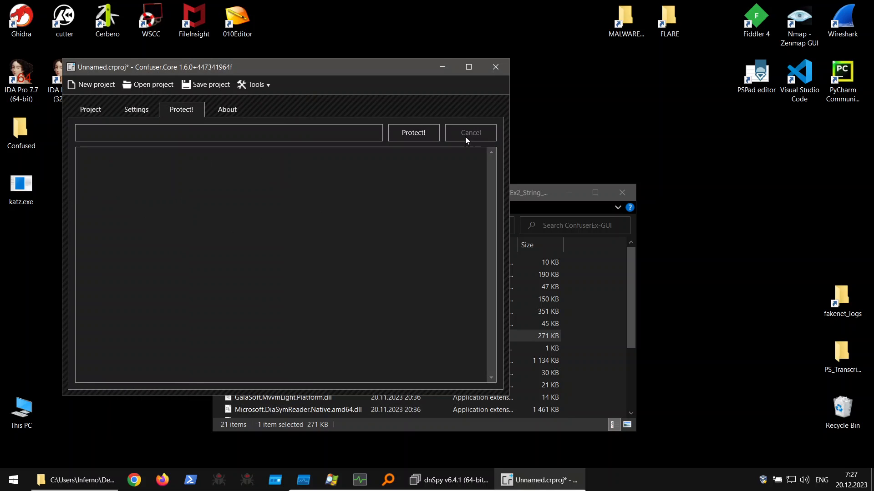
Protect katz.exe, writing the obfuscated output to Confused, then close ConfuserEx
click(413, 132)
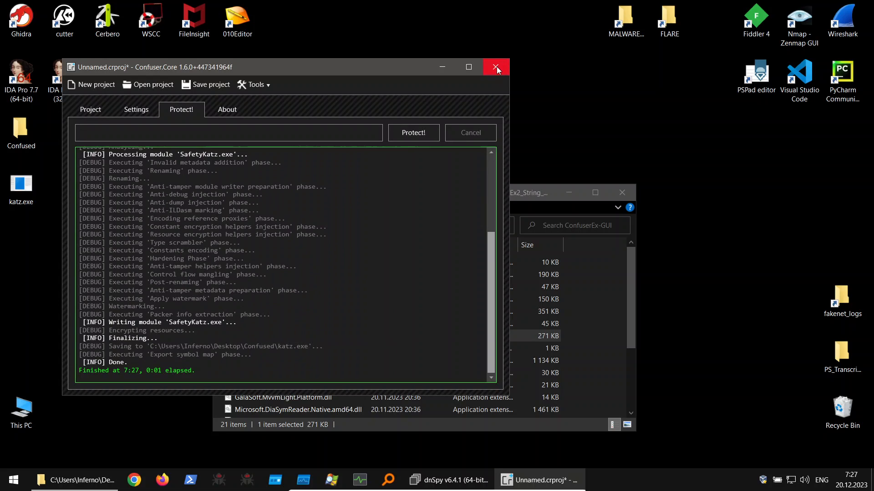
mouse_move(495, 67)
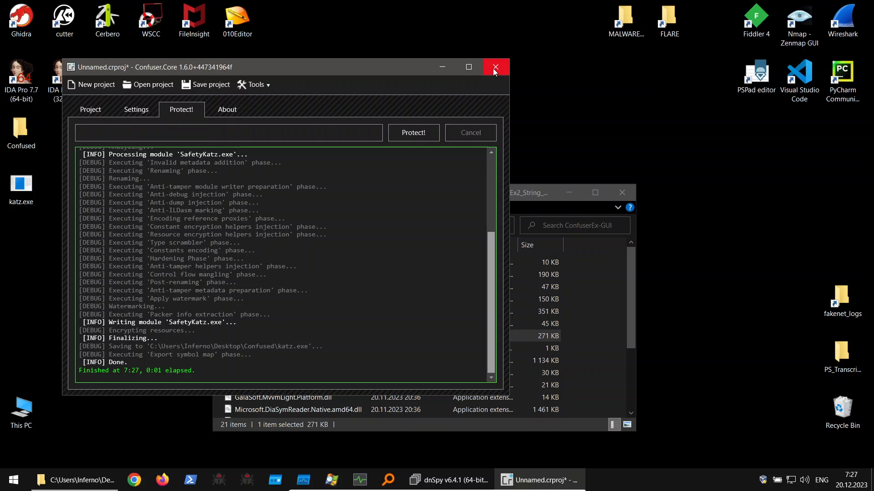
click(494, 67)
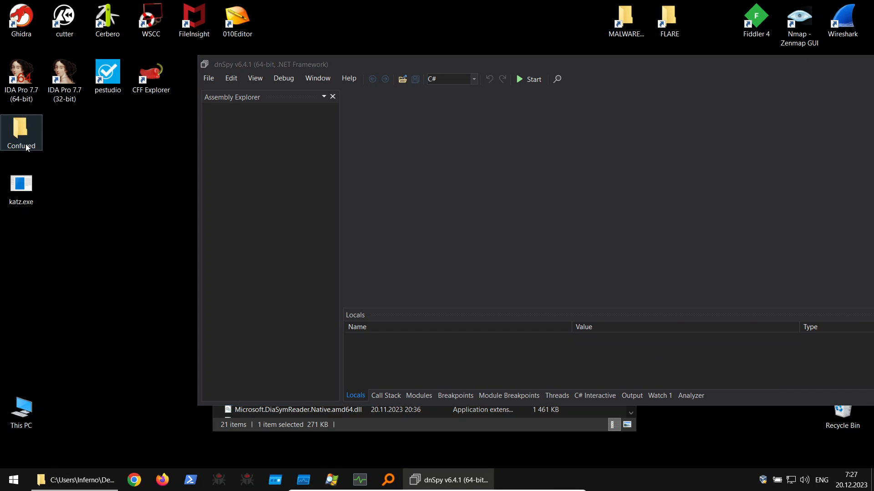
Load the obfuscated katz.exe from Confused and inspect the ConfusedBy watermark and decompiler errors
double_click(20, 128)
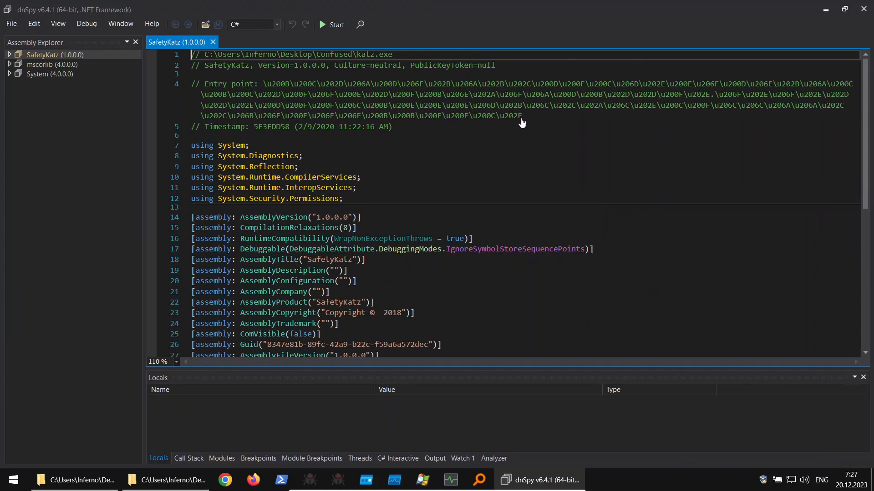
mouse_move(54, 54)
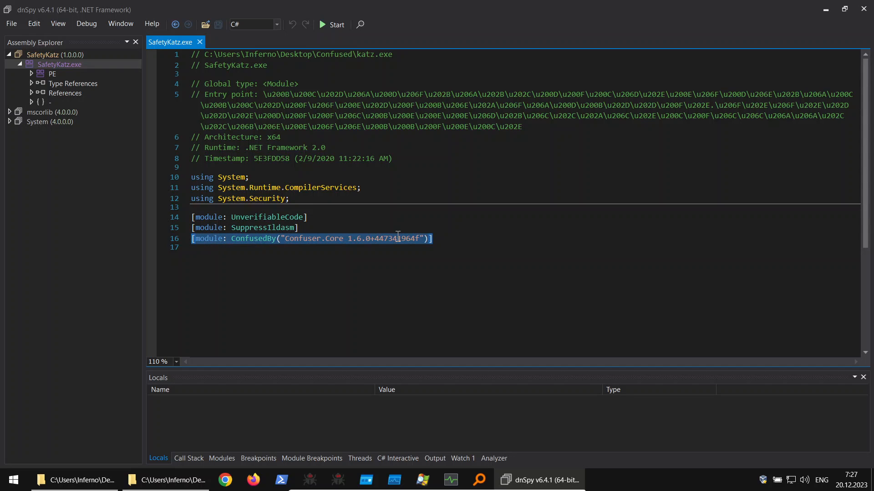
double_click(252, 238)
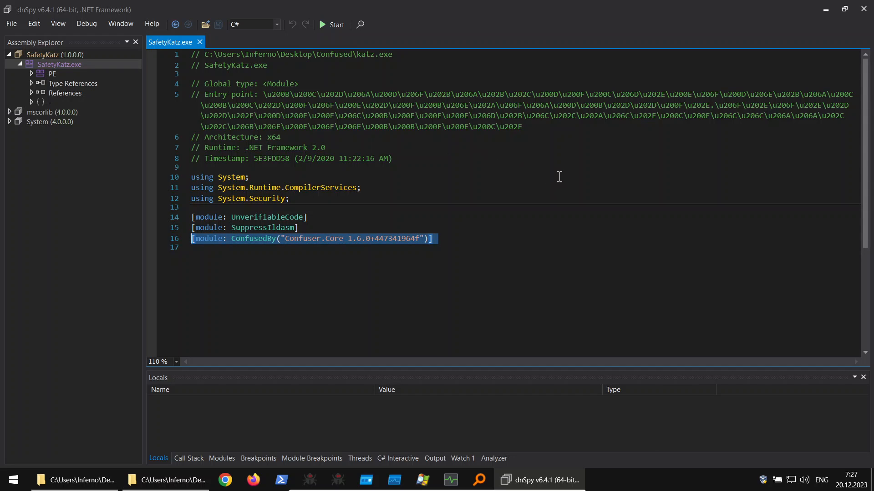
mouse_move(517, 127)
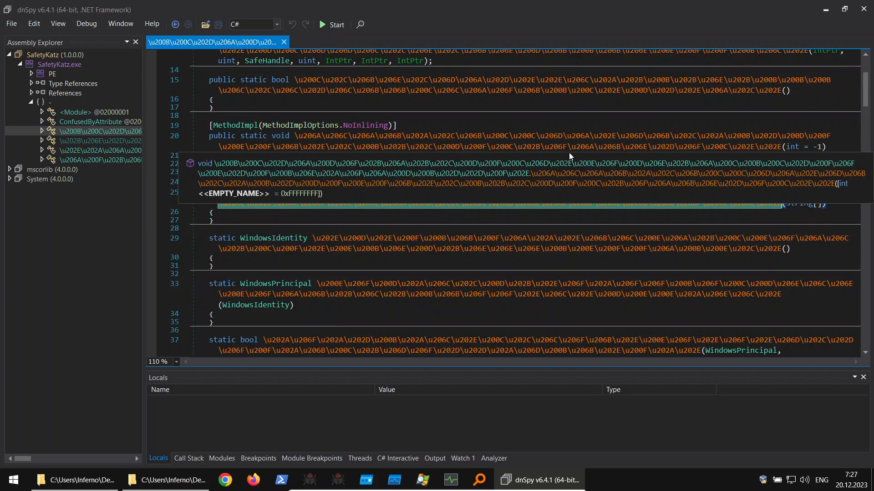
scroll(down, 3)
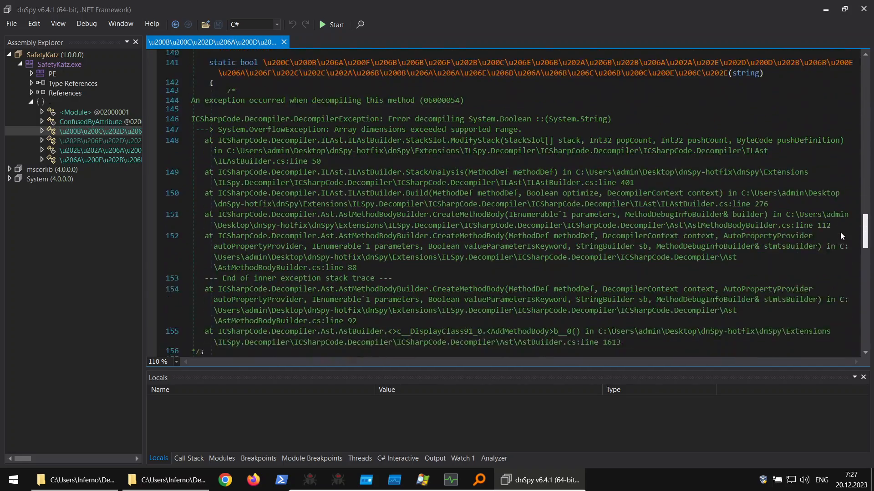
scroll(down, 3)
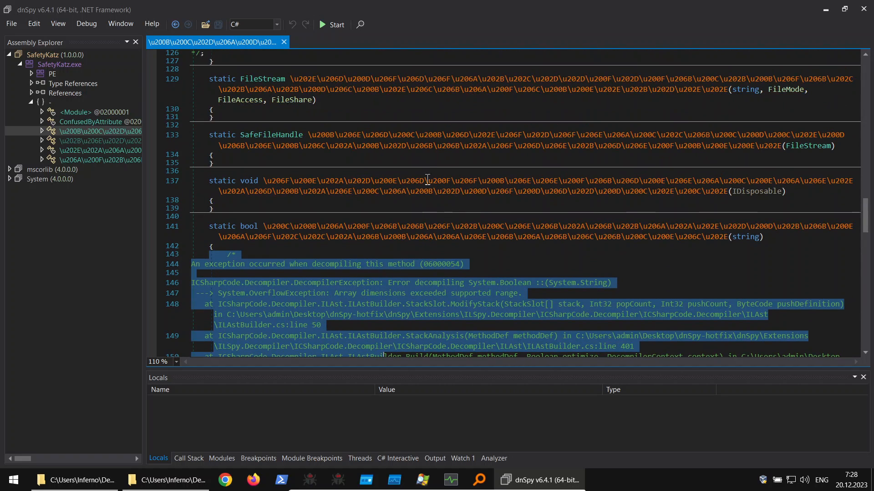
mouse_move(219, 135)
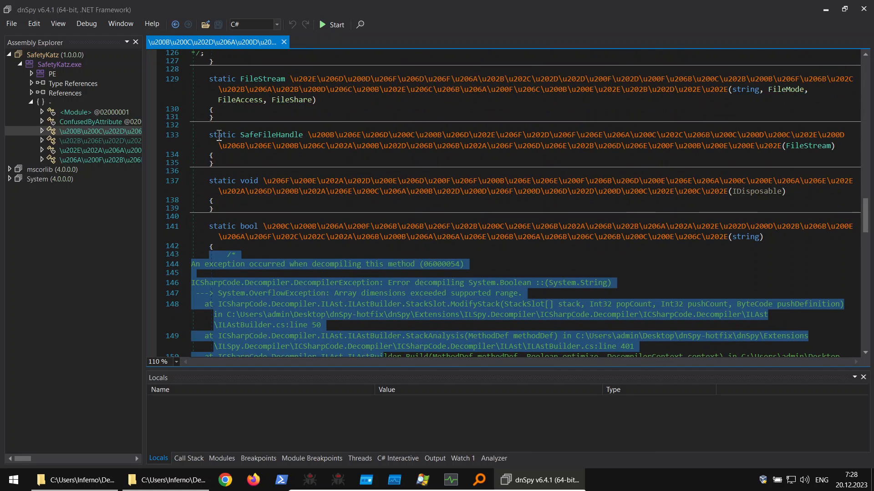
Select the <Module> type to view its scrambled static constructor code
click(74, 112)
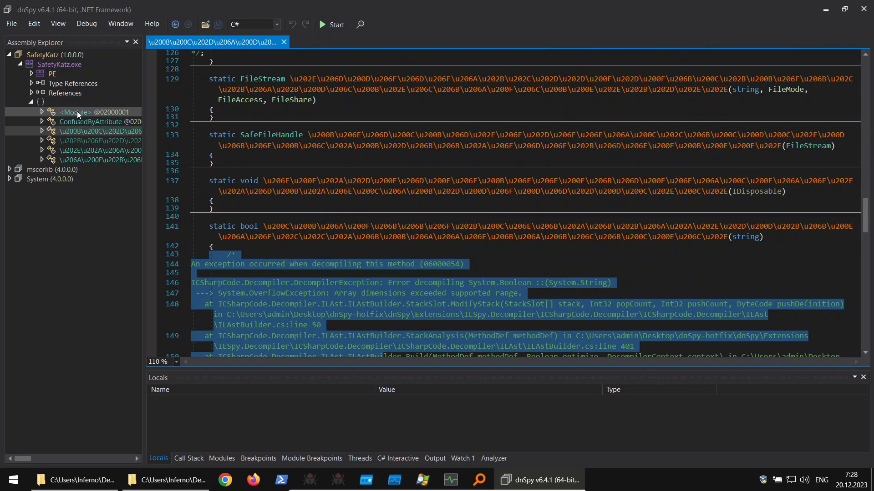
click(59, 64)
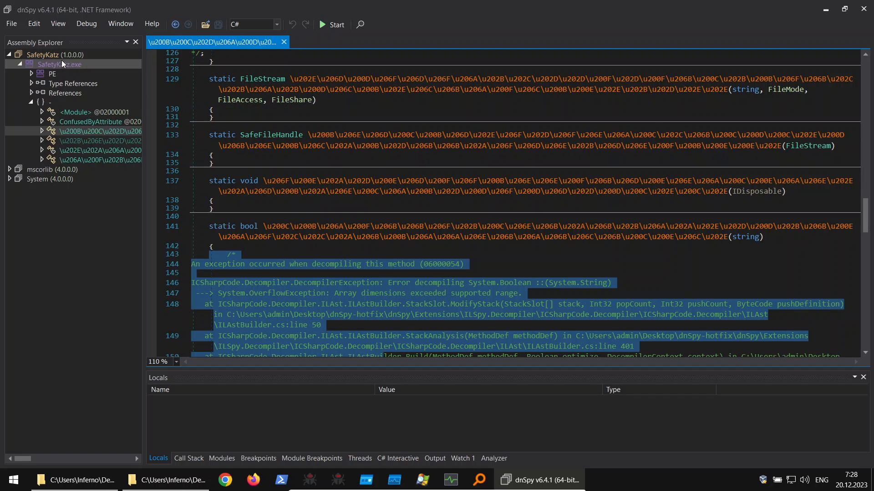
click(75, 112)
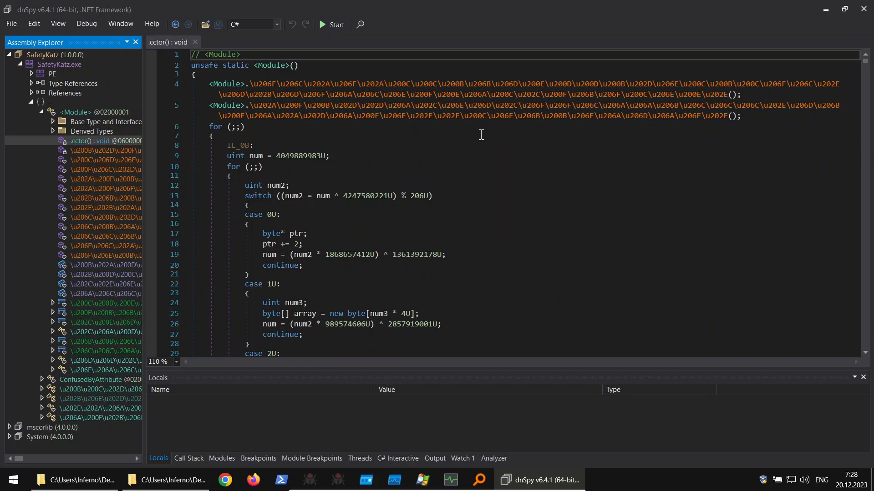
mouse_move(257, 117)
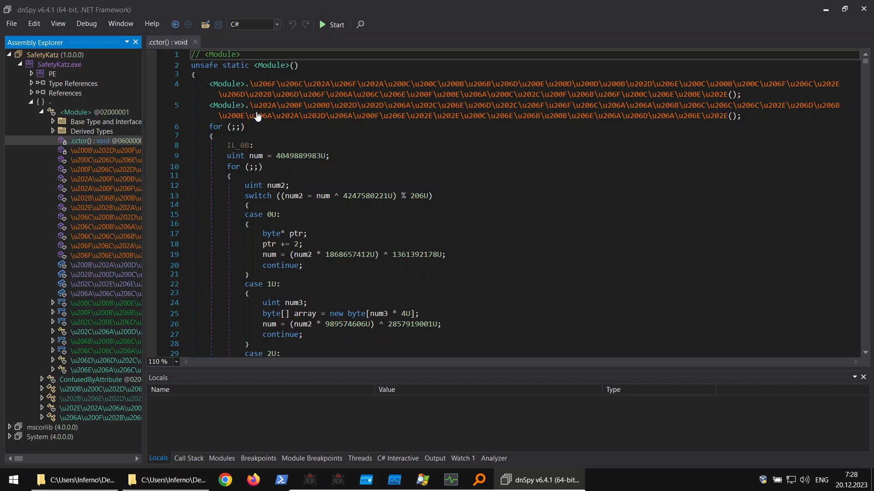
mouse_move(161, 104)
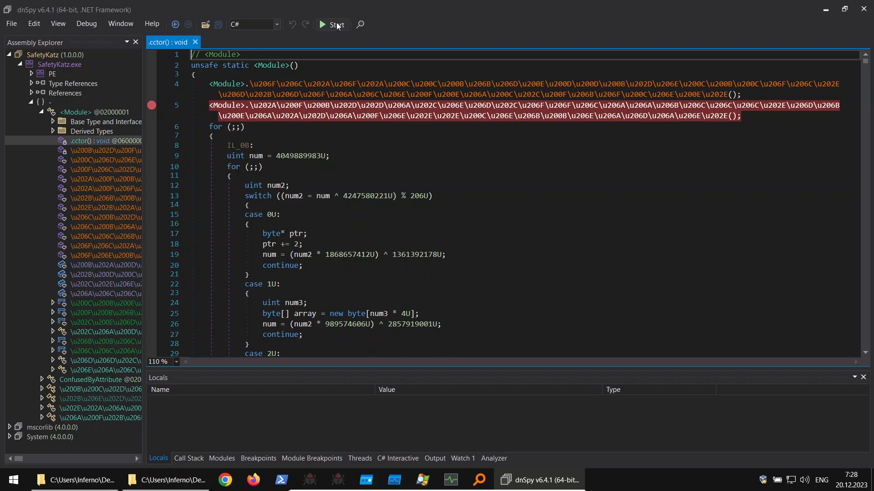
Start debugging katz.exe so it pauses at the breakpoint in the <Module> static constructor
click(331, 25)
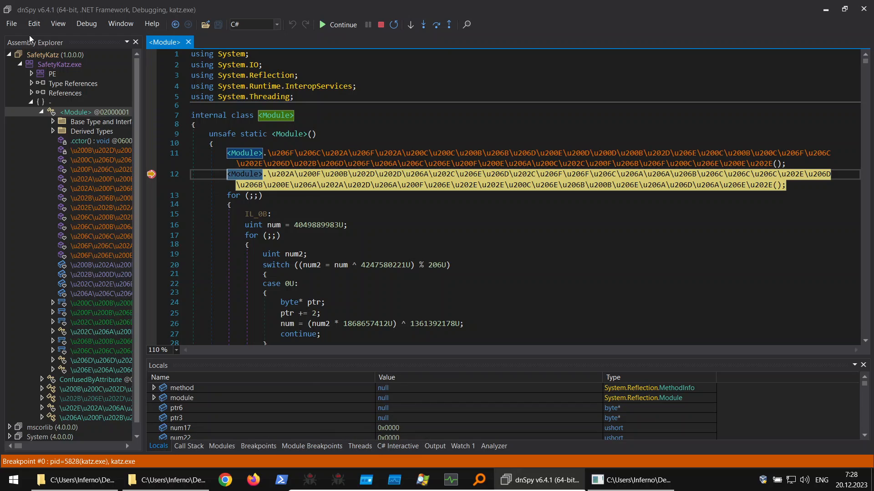
click(10, 24)
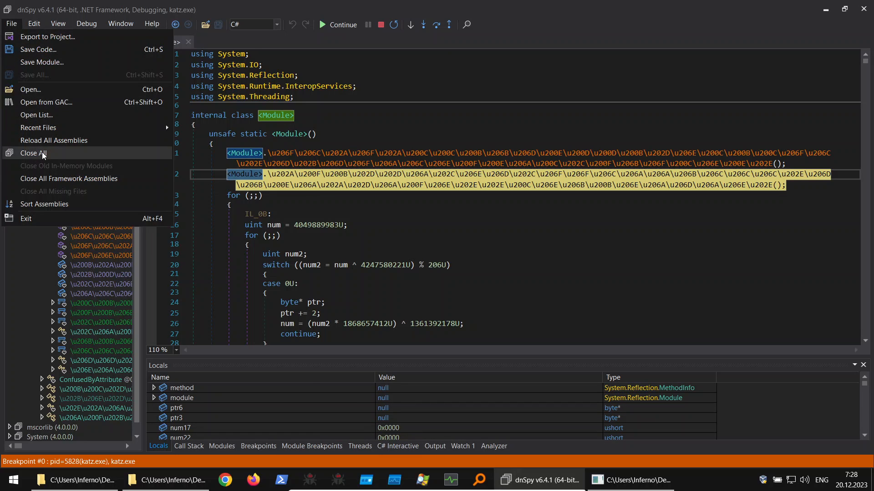
Close all assemblies and open all modules from the paused process, revealing decrypted method bodies
click(33, 153)
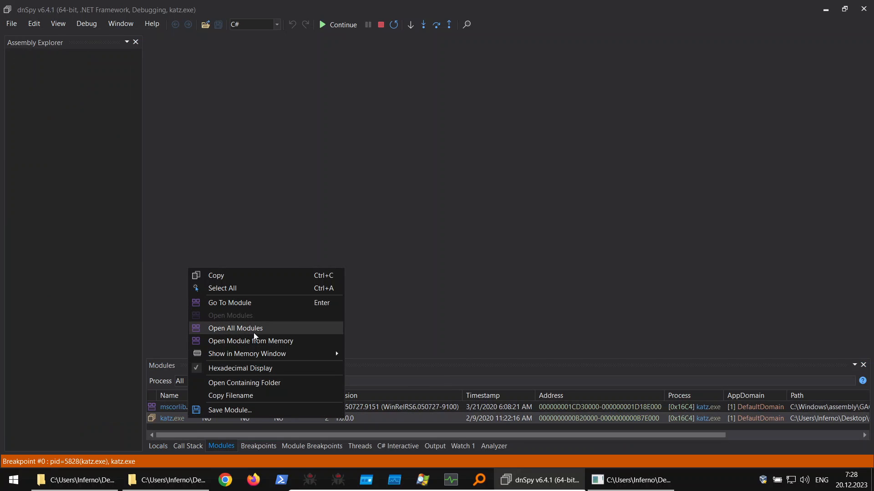
click(235, 327)
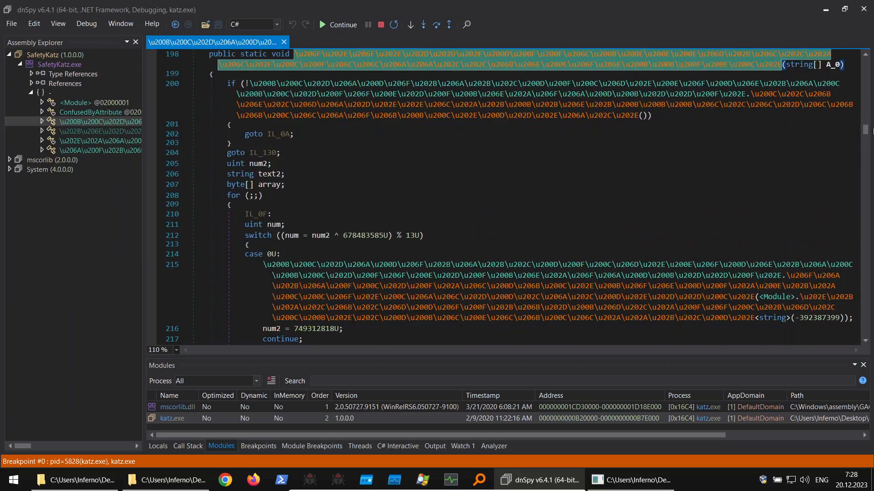
scroll(down, 3)
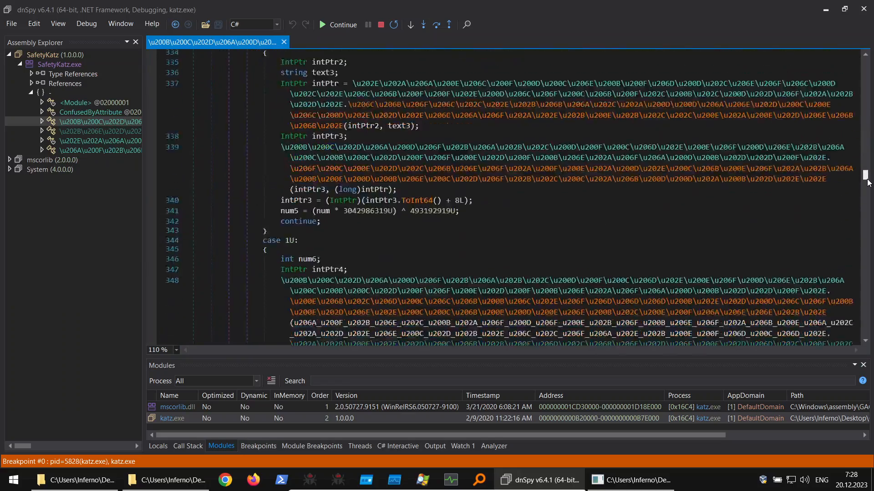
scroll(down, 3)
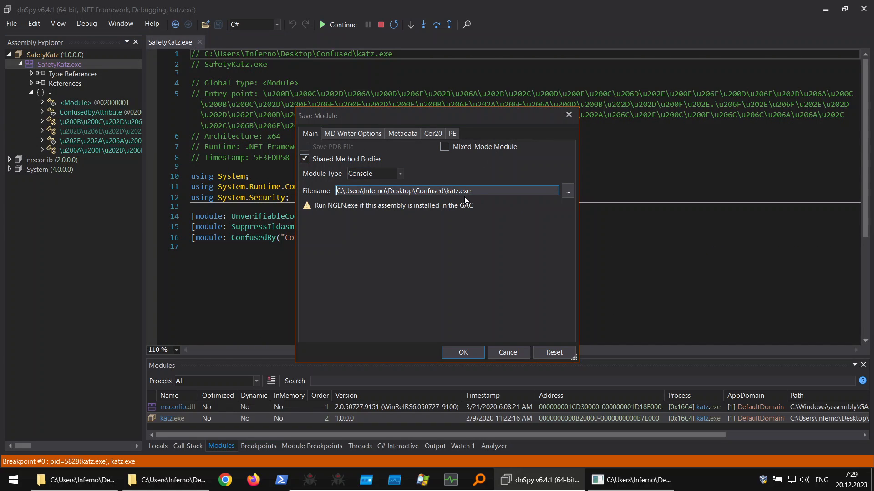
Save the module as katz_dumped.exe, preserving all MD tokens, unknown metadata streams and old MaxStack
click(457, 191)
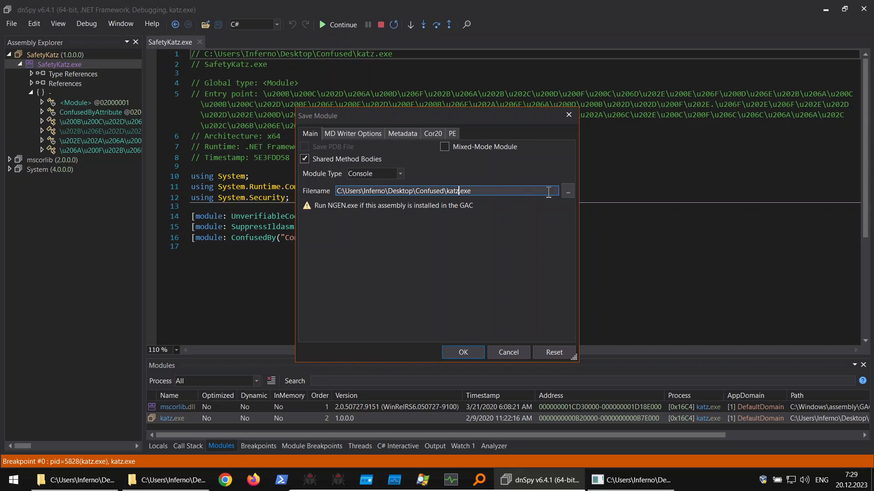
text(_dumped)
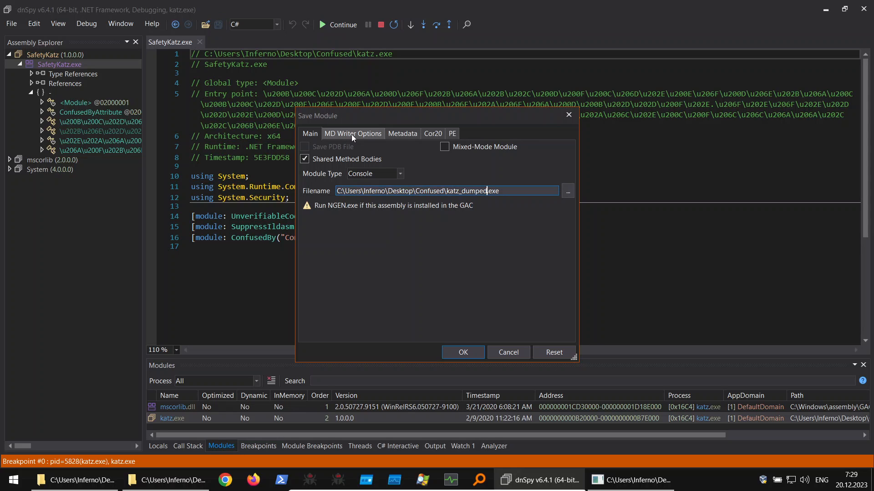
click(352, 133)
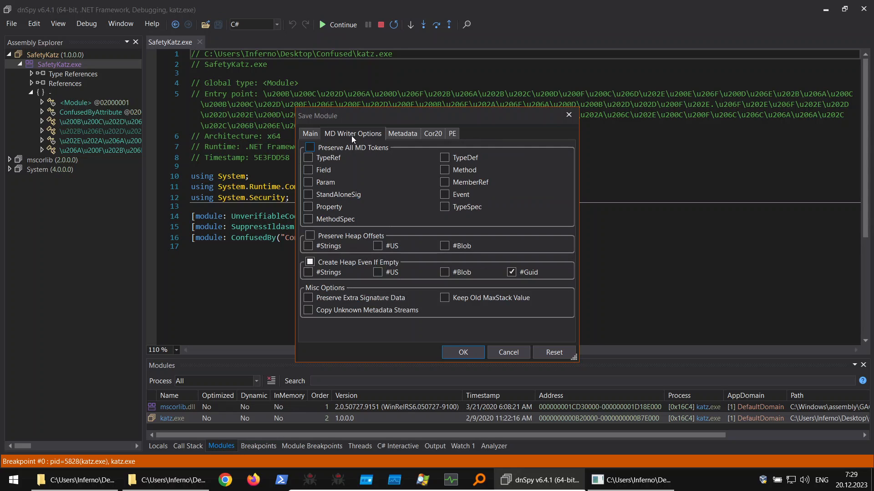
click(310, 147)
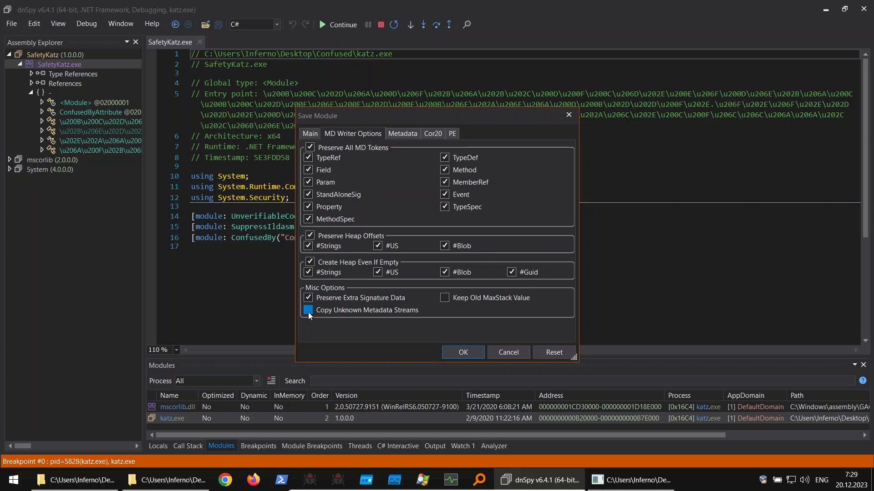
click(444, 298)
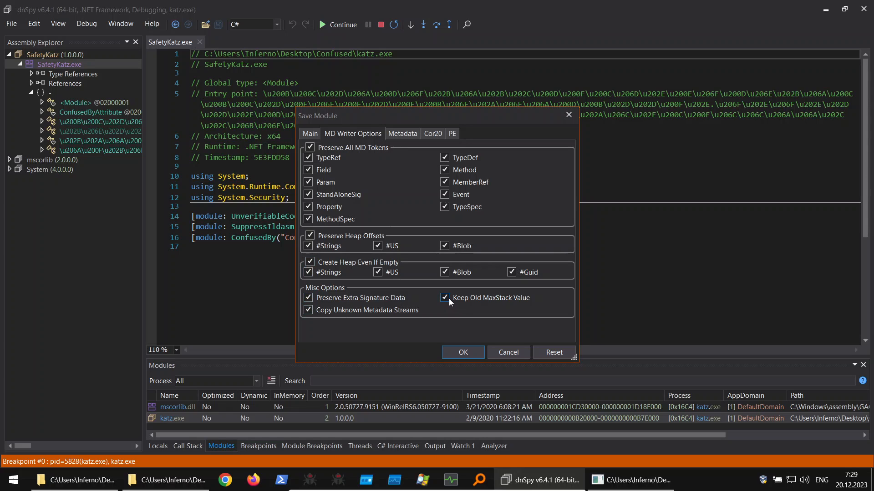
click(444, 298)
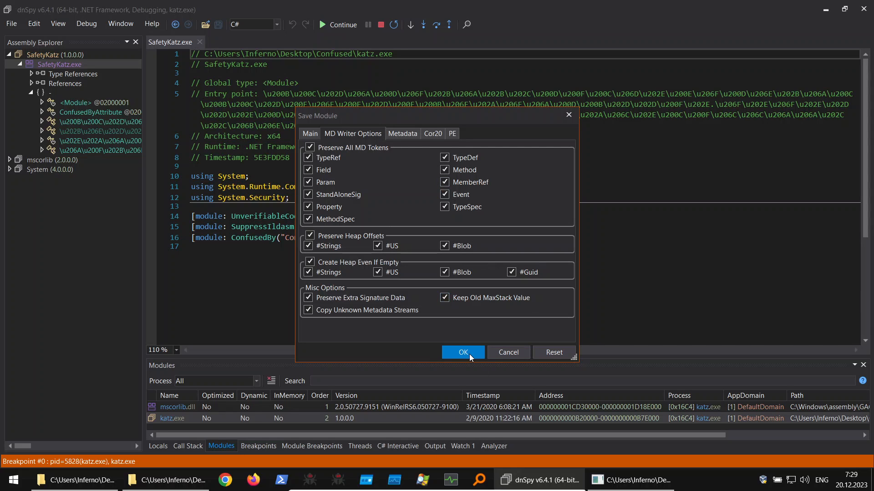
click(462, 352)
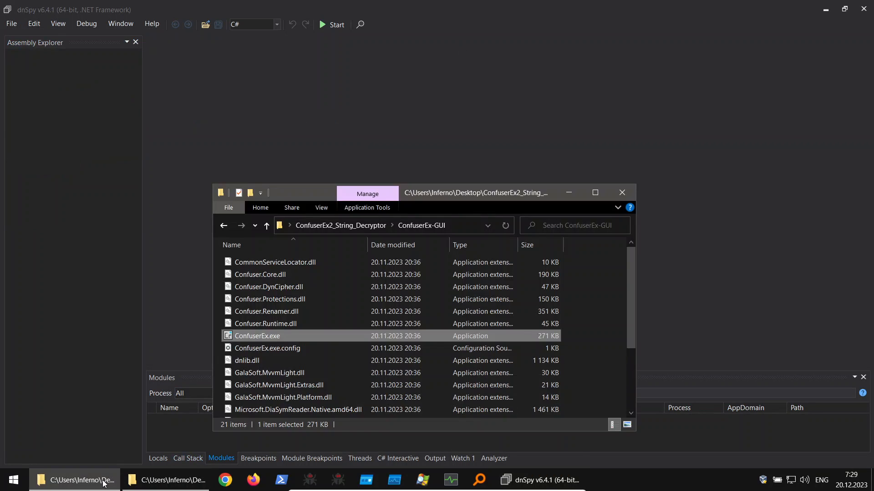
Bring File Explorer forward and open the Confused folder holding katz_dumped.exe
click(165, 480)
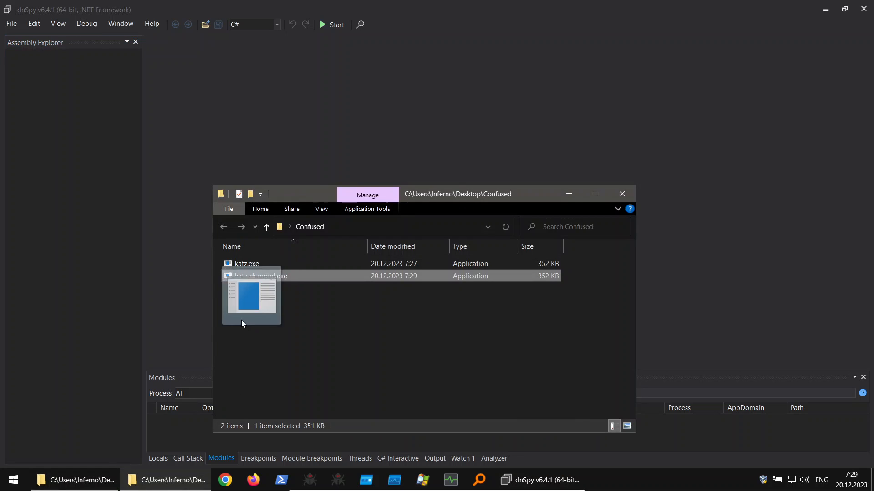
double_click(260, 275)
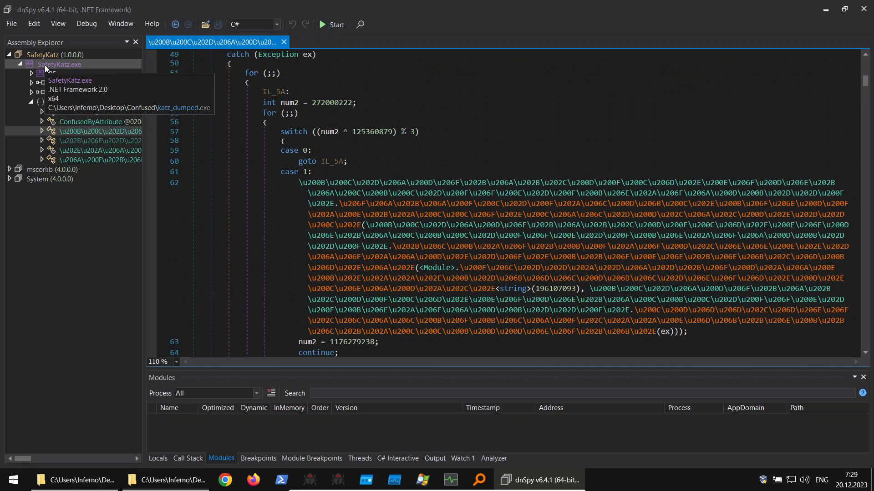
Confirm the loaded SafetyKatz.exe points at katz_dumped.exe and browse its still-obfuscated class
click(59, 64)
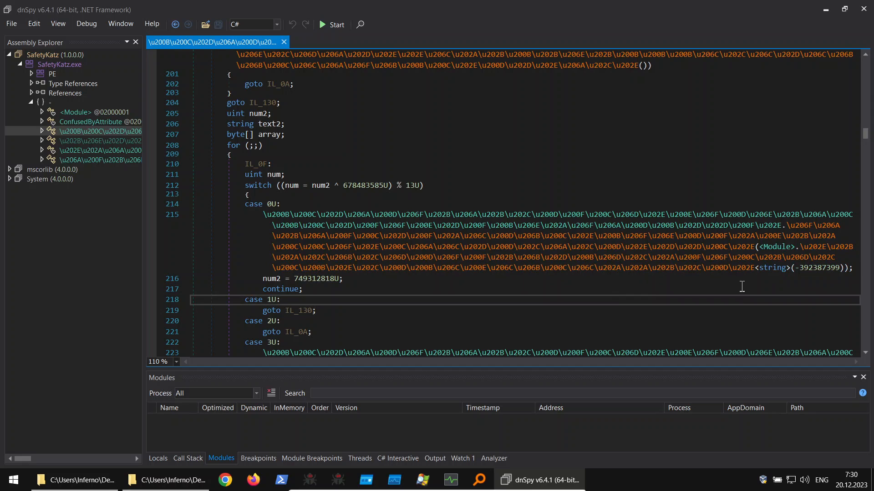
click(280, 300)
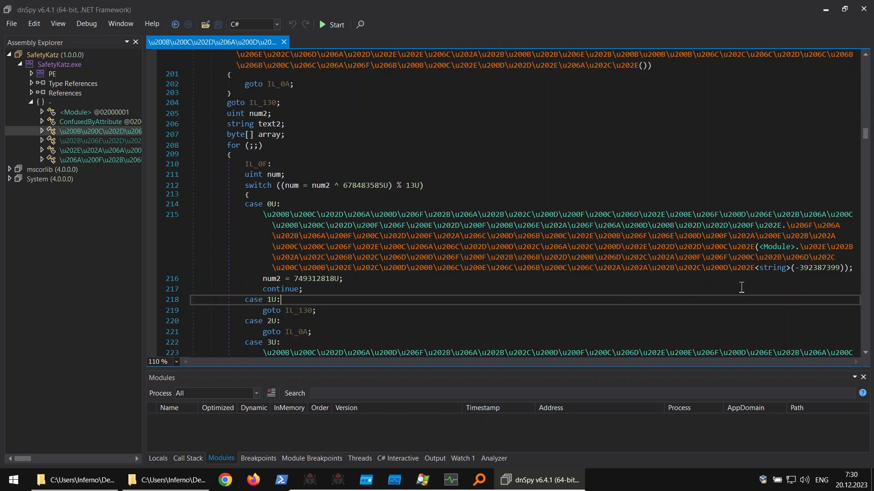
mouse_move(700, 288)
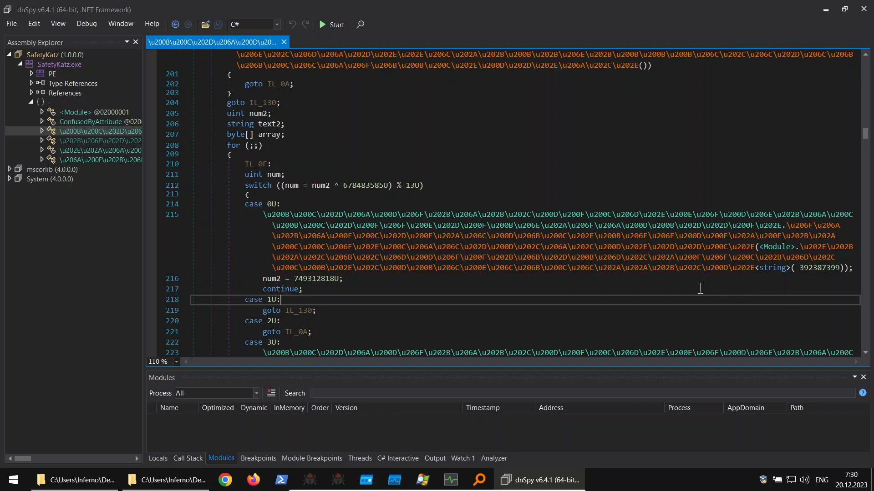
mouse_move(744, 268)
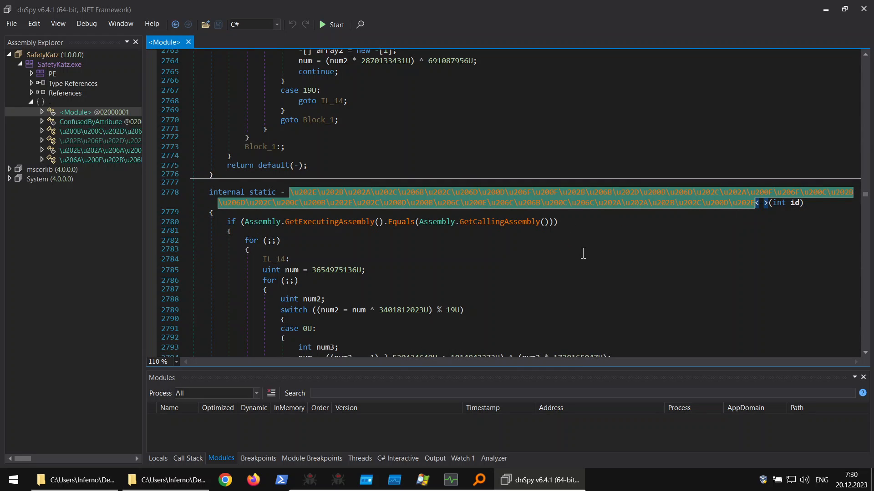
mouse_move(590, 224)
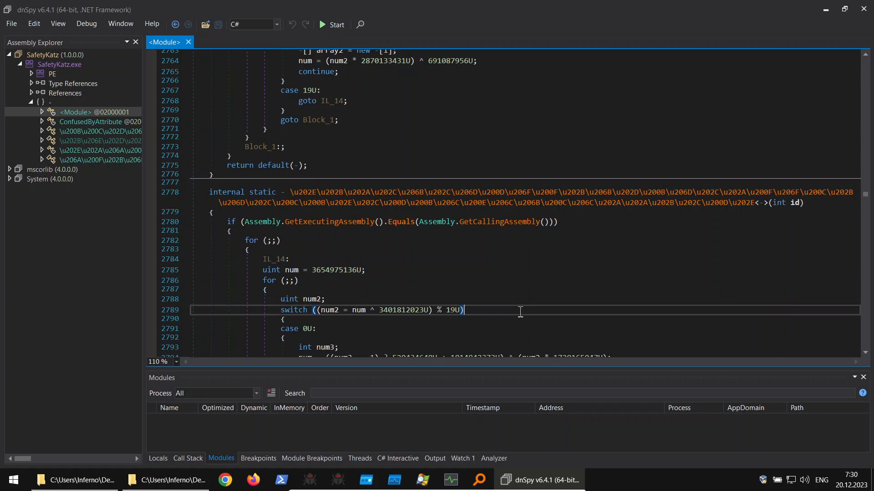
mouse_move(575, 227)
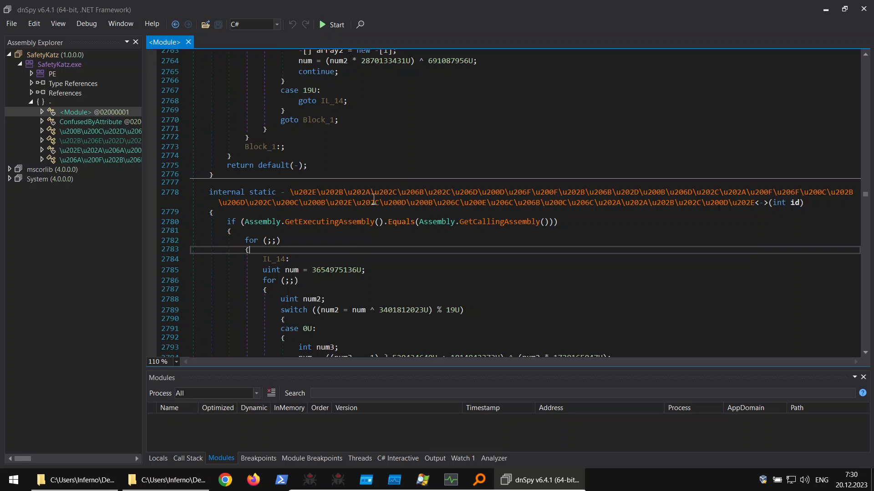
mouse_move(572, 224)
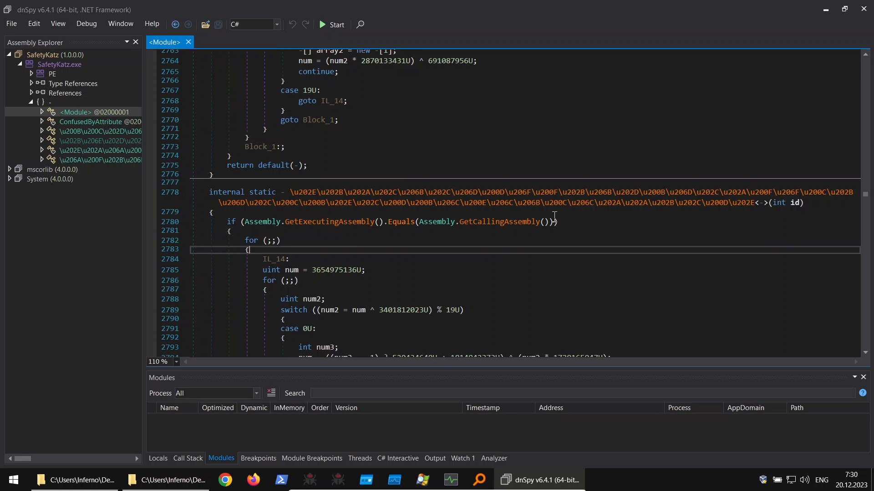
mouse_move(556, 218)
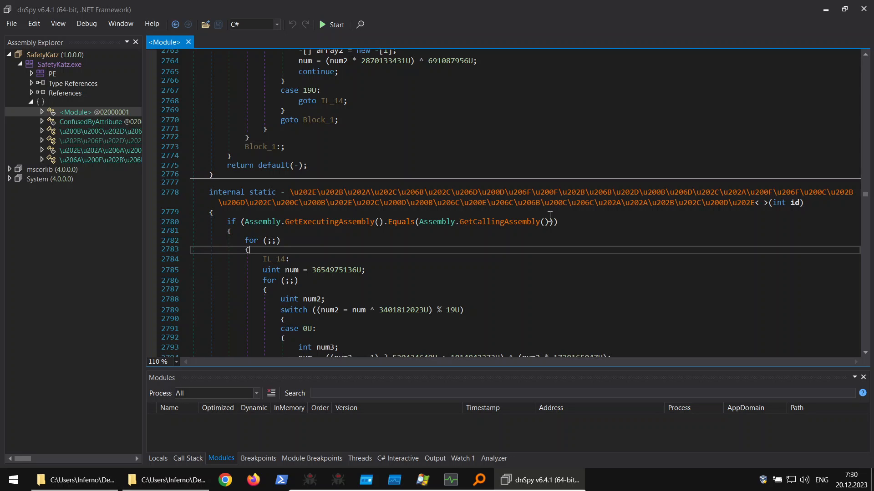
mouse_move(581, 231)
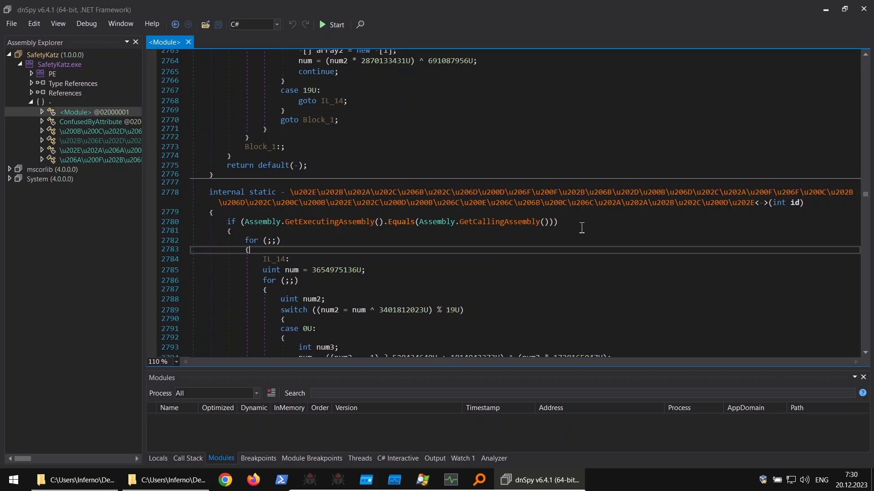
mouse_move(574, 233)
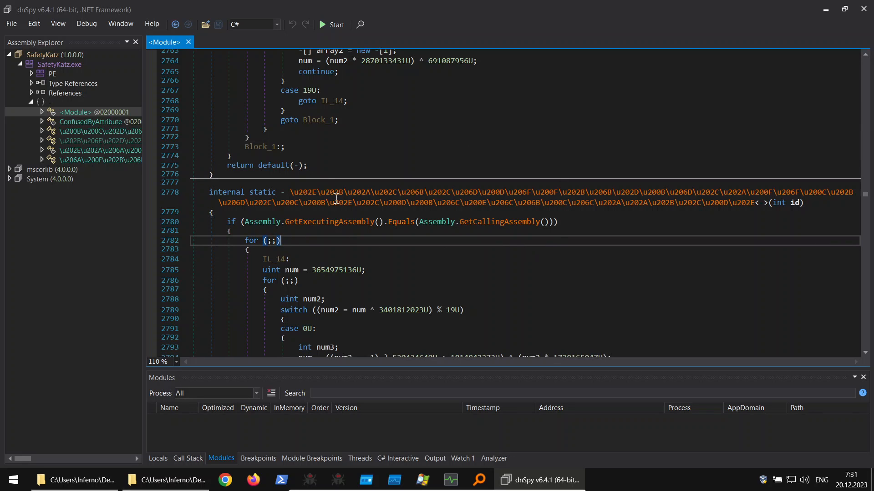
mouse_move(351, 253)
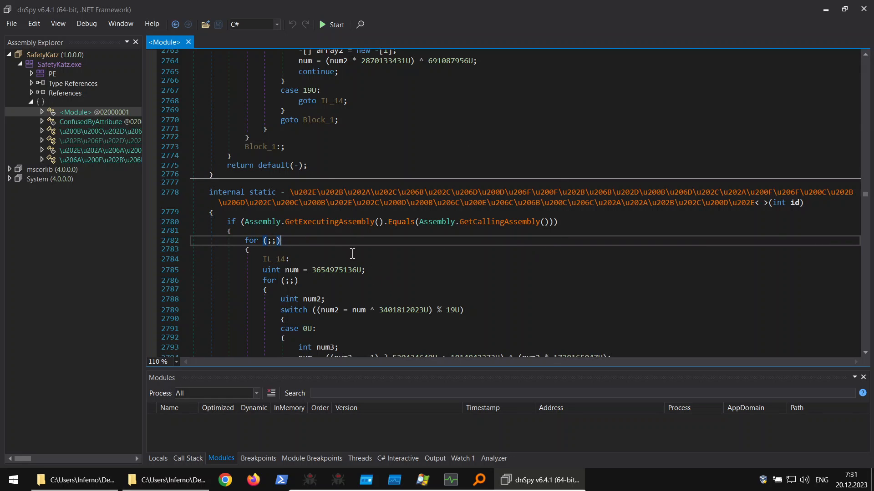
mouse_move(380, 236)
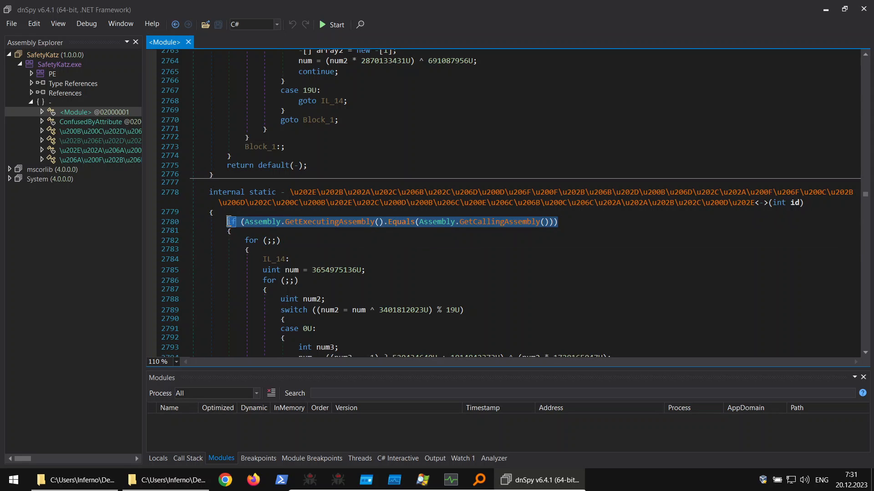
Highlight the GetExecutingAssembly/GetCallingAssembly check, then view the next obfuscated class's encrypted-string calls
click(262, 240)
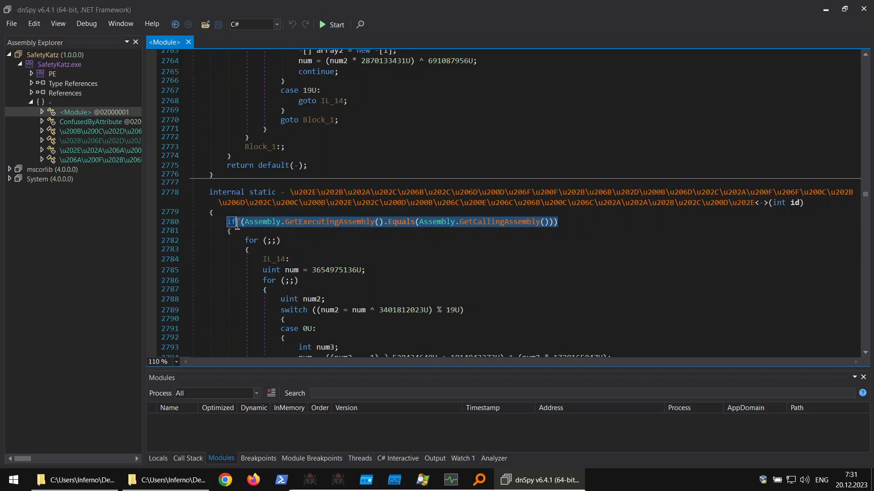
double_click(231, 221)
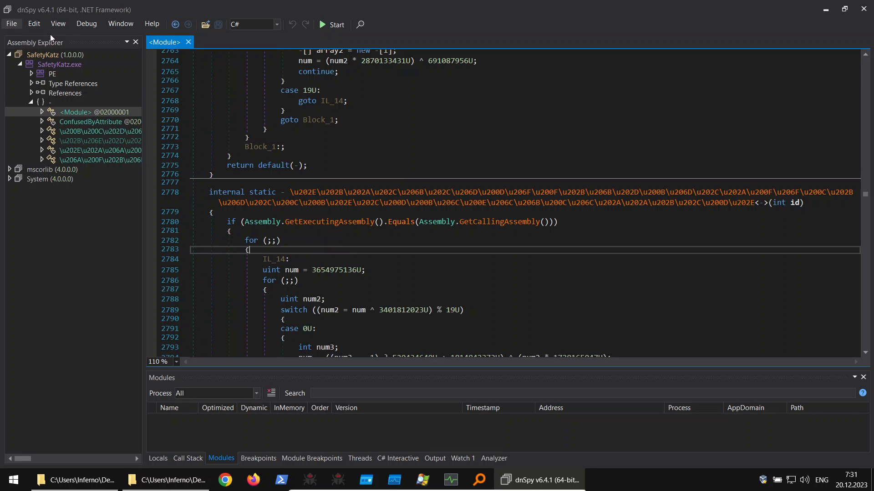
click(59, 64)
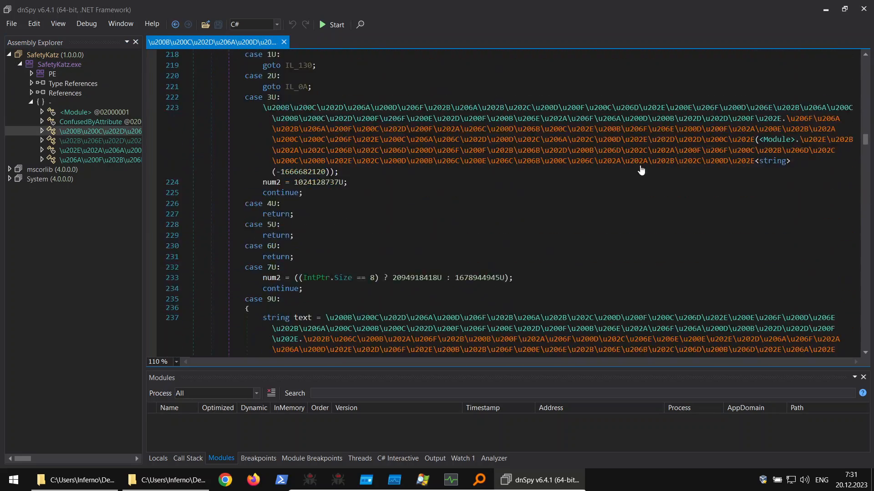
scroll(down, 3)
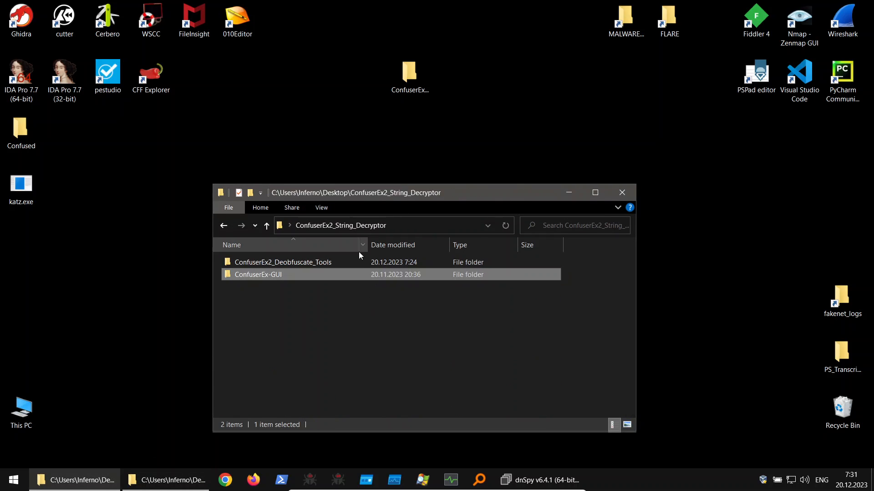
Enter the deobfuscation tools folder and select katz_dumped.exe for copying into 1_de4dot
double_click(283, 262)
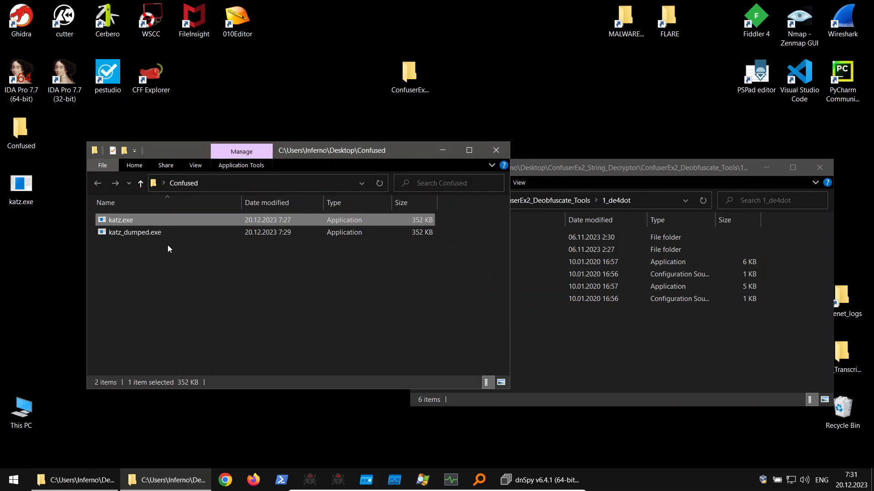
click(134, 232)
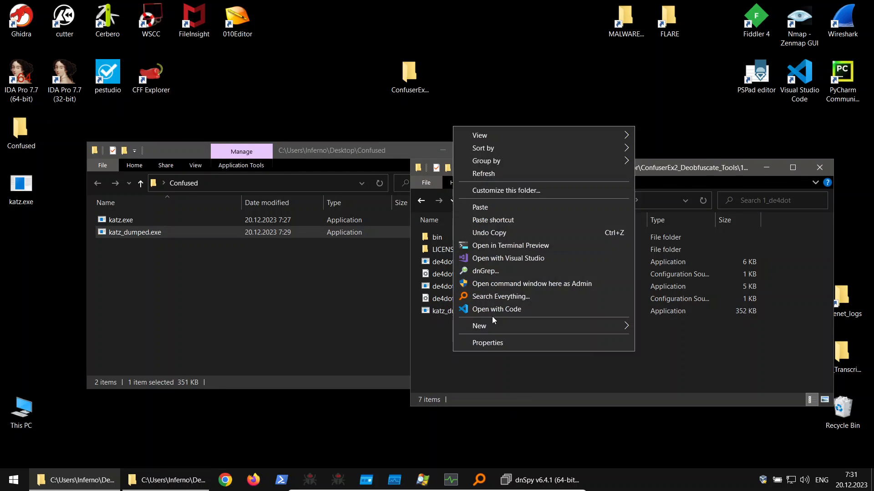
From a terminal in the de4dot folder, run .\de4dot-x64.exe .\katz_dumped.exe -p crx
click(510, 245)
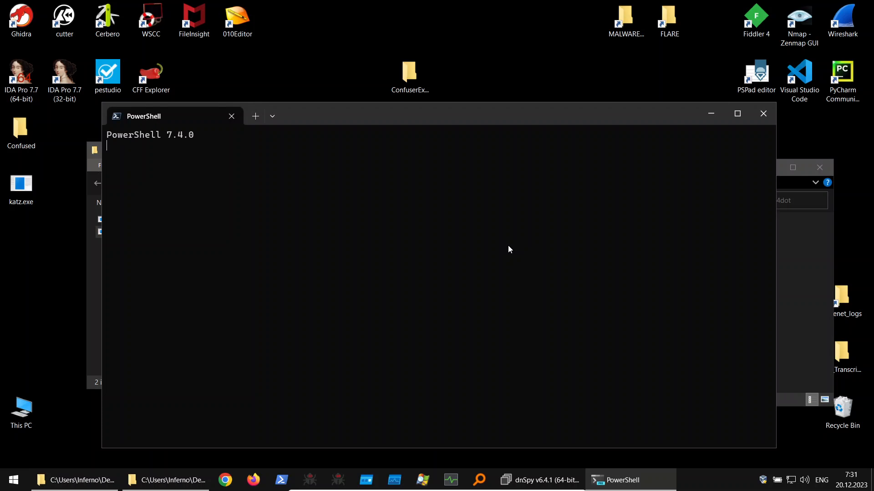
text(de4)
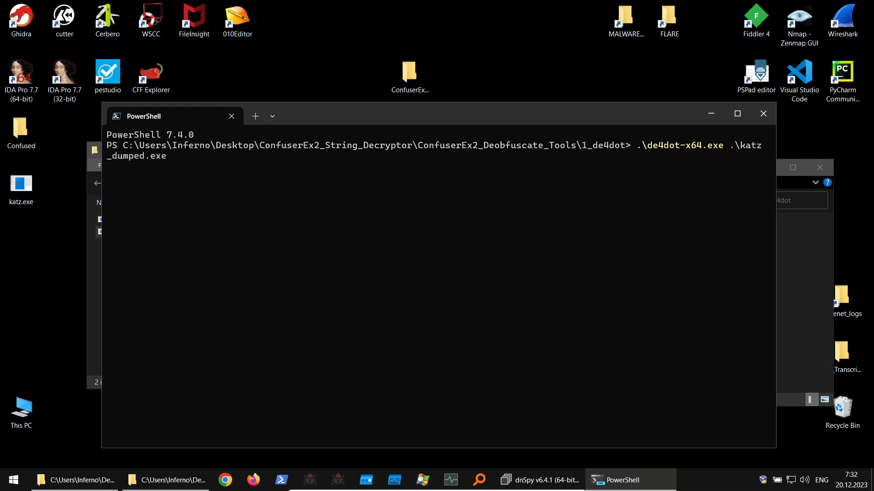
text(-)
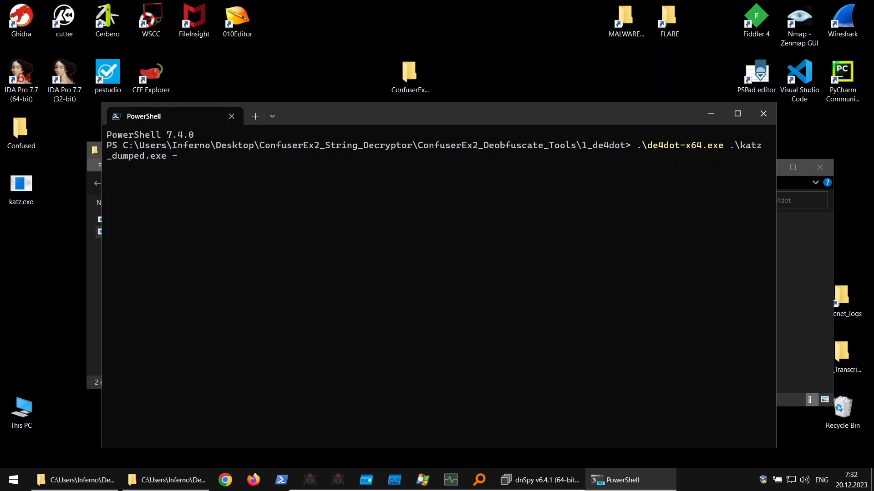
text(p)
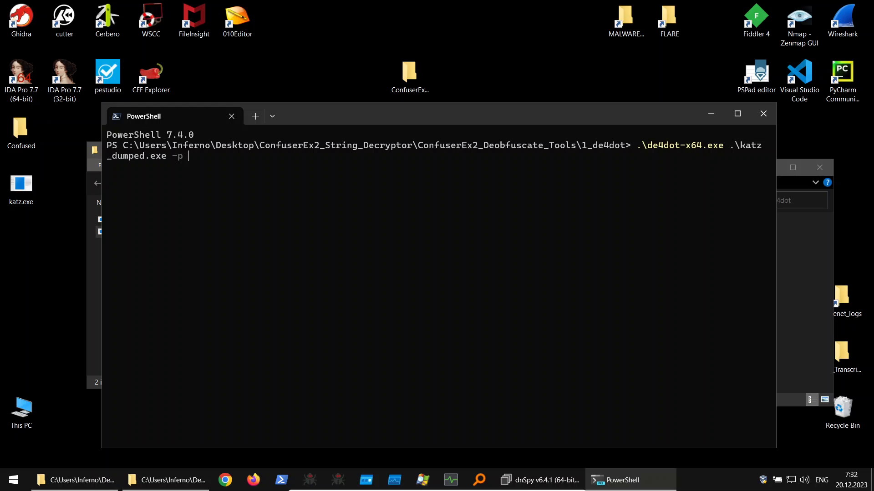
text(crx)
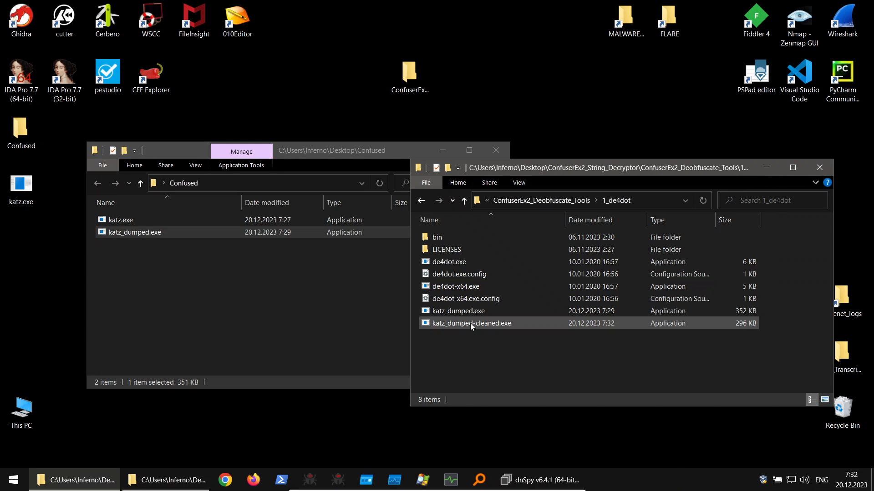
click(471, 323)
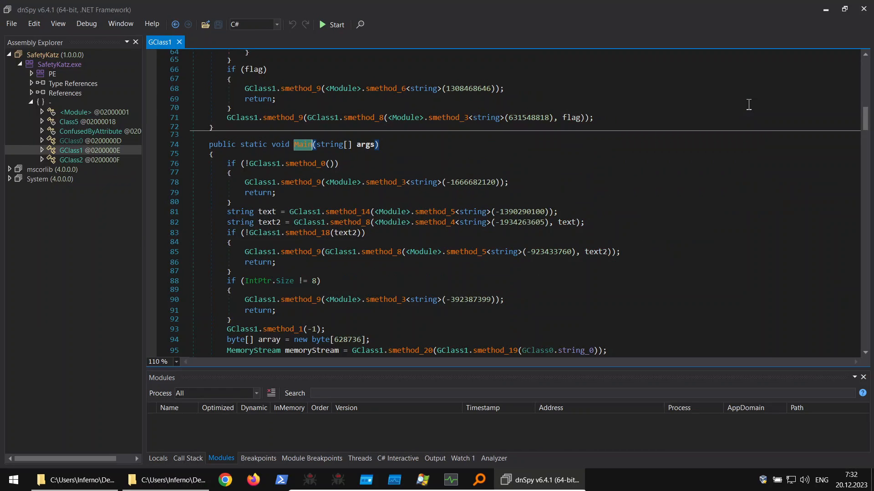
mouse_move(856, 106)
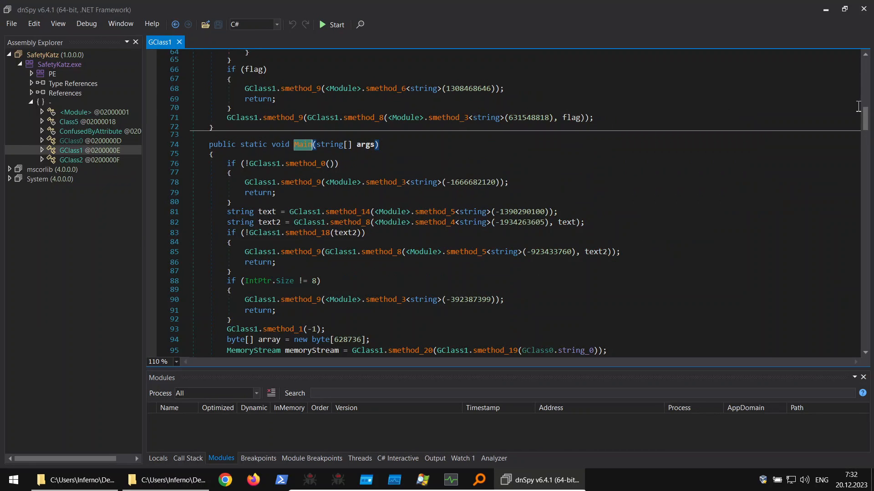
Scroll through GClass1.Main and the GClass0.string_0 field, return to Main, then close all assemblies
scroll(down, 3)
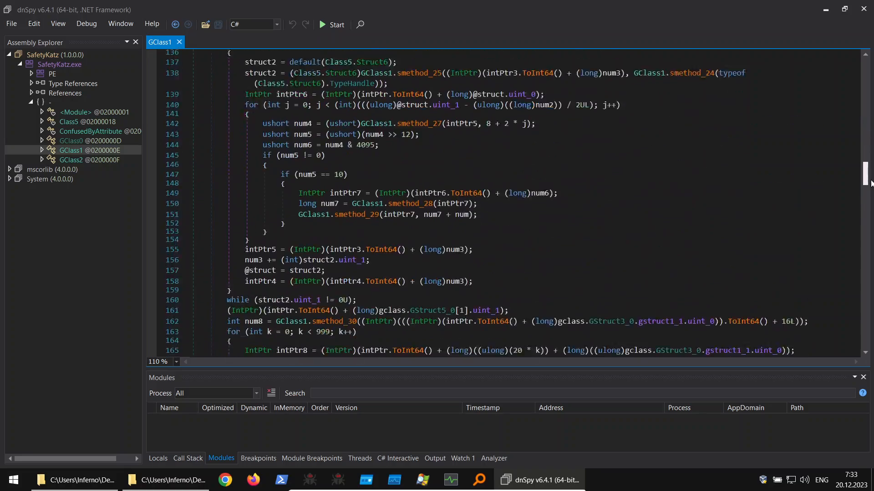
scroll(down, 3)
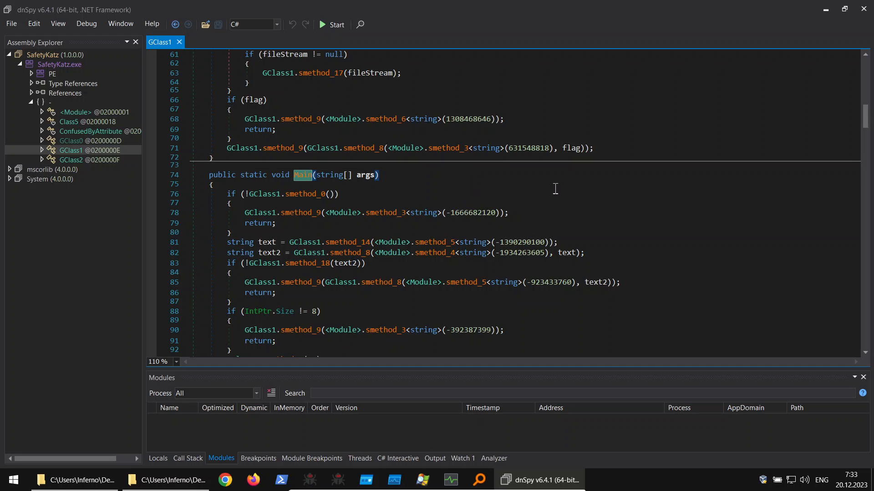
scroll(down, 3)
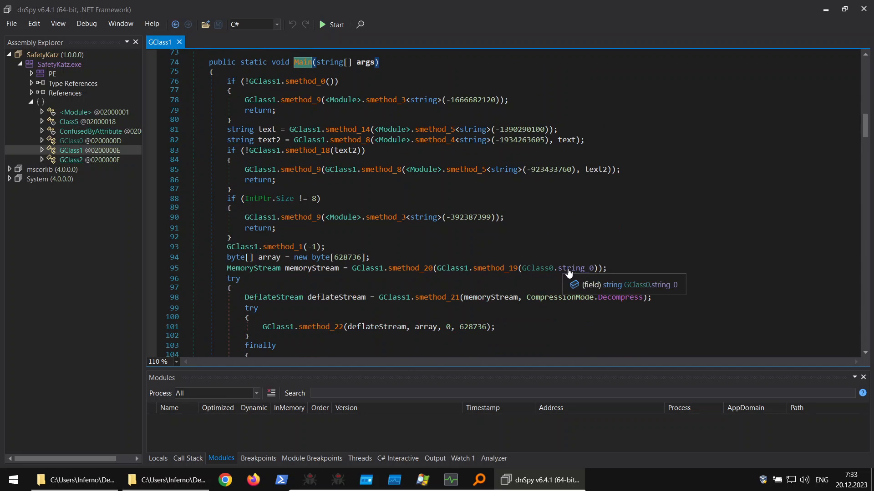
mouse_move(270, 258)
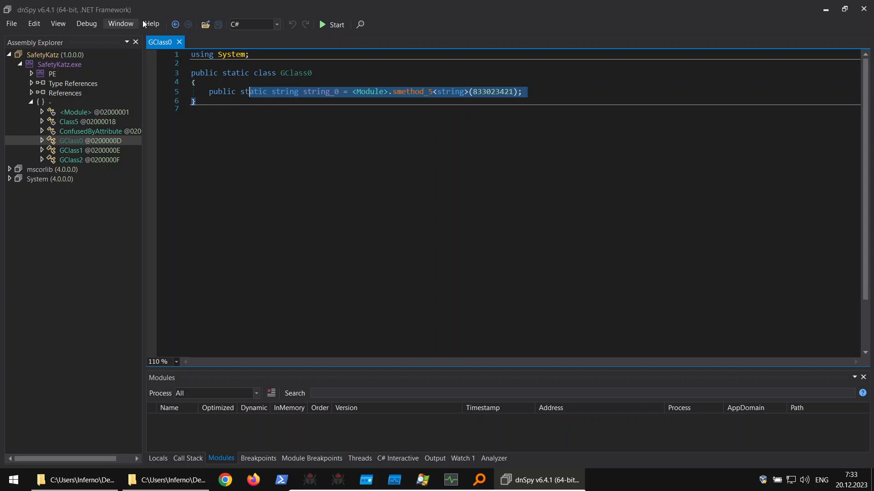
click(11, 23)
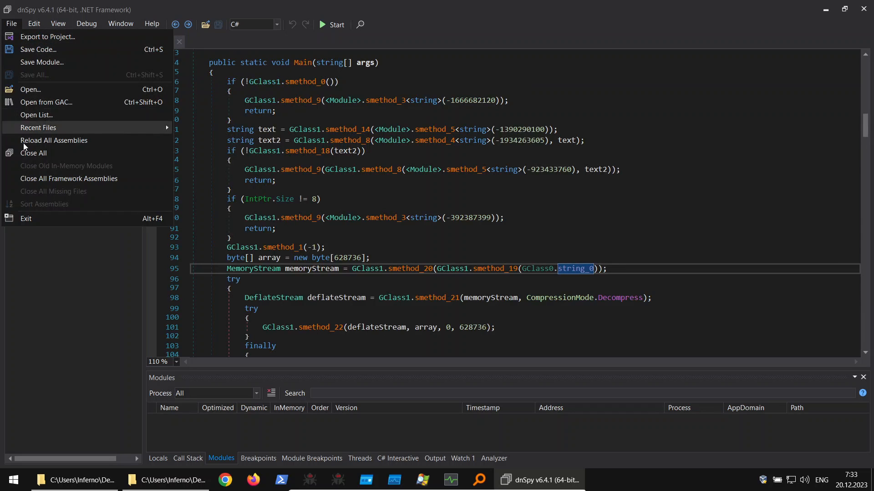
click(33, 153)
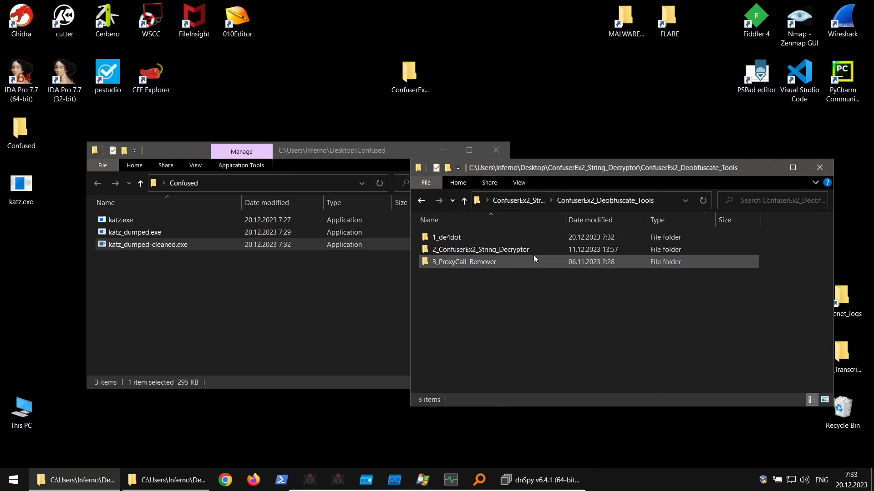
Load katz_dumped-cleaned.exe, view the SafetyKatz.exe module summary, then close all assemblies
double_click(481, 249)
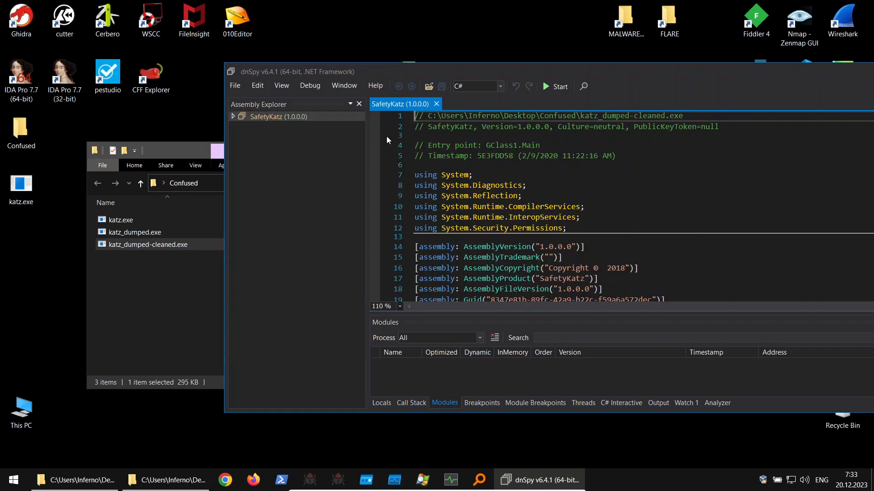
click(233, 117)
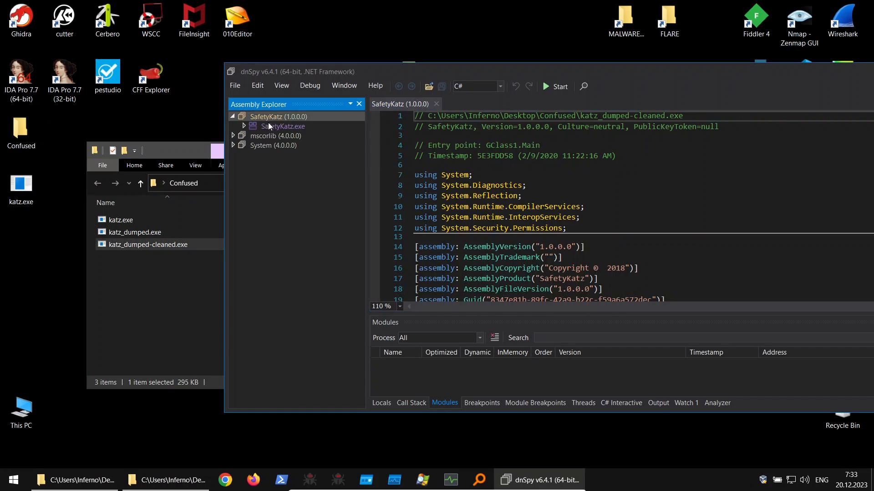
click(244, 126)
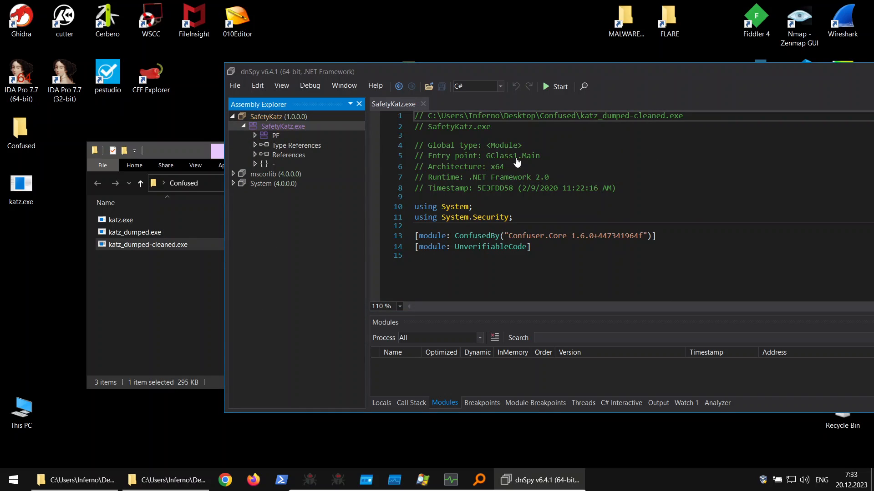
click(234, 85)
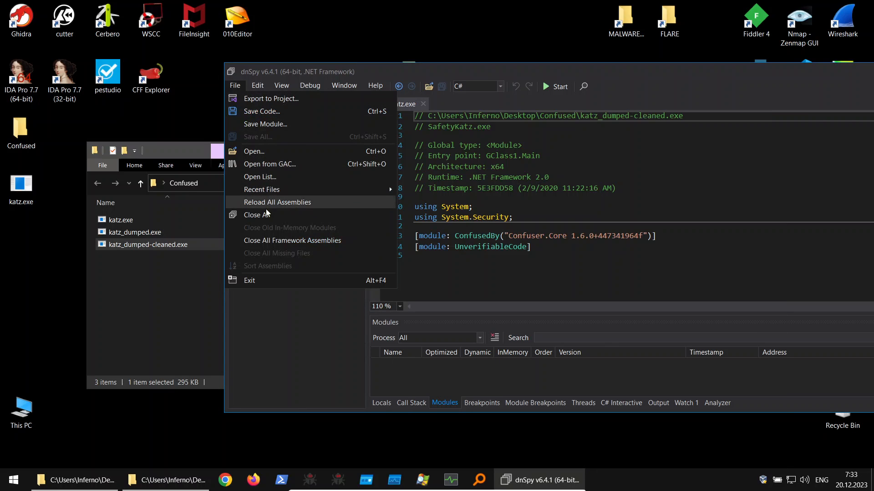
click(256, 215)
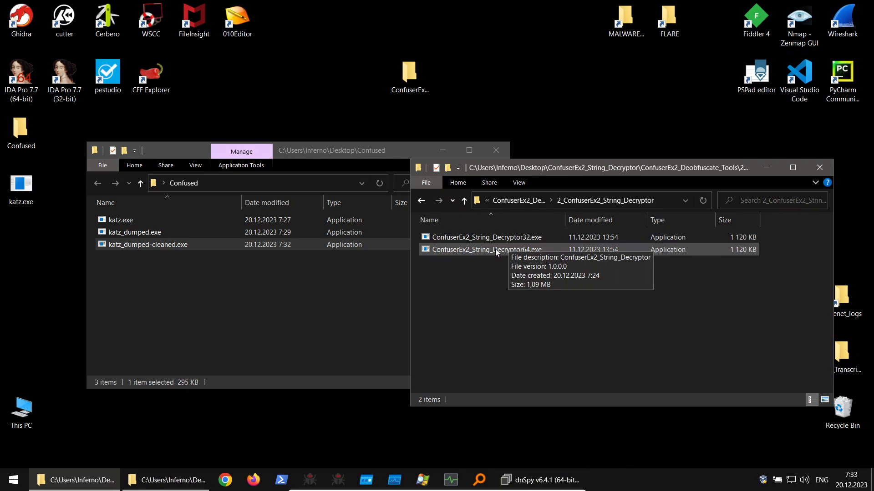
mouse_move(493, 263)
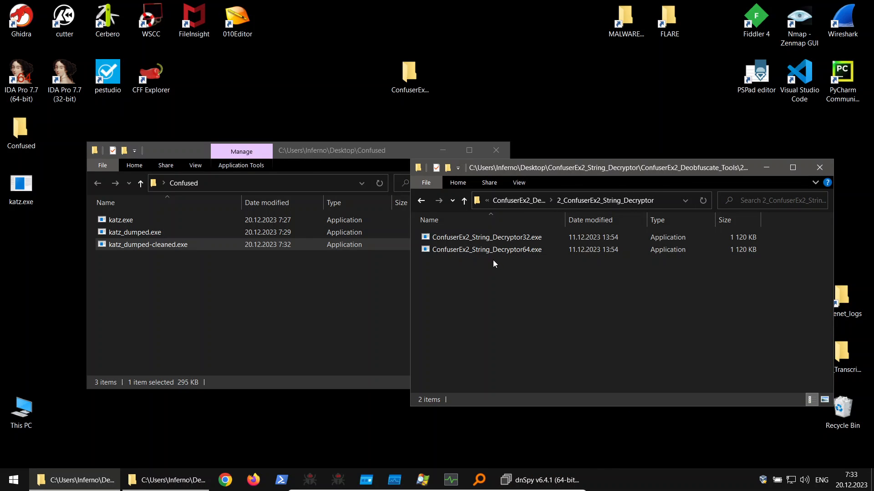
Run ConfuserEx2_String_Decryptor64.exe on katz_dumped-cleaned.exe
click(485, 249)
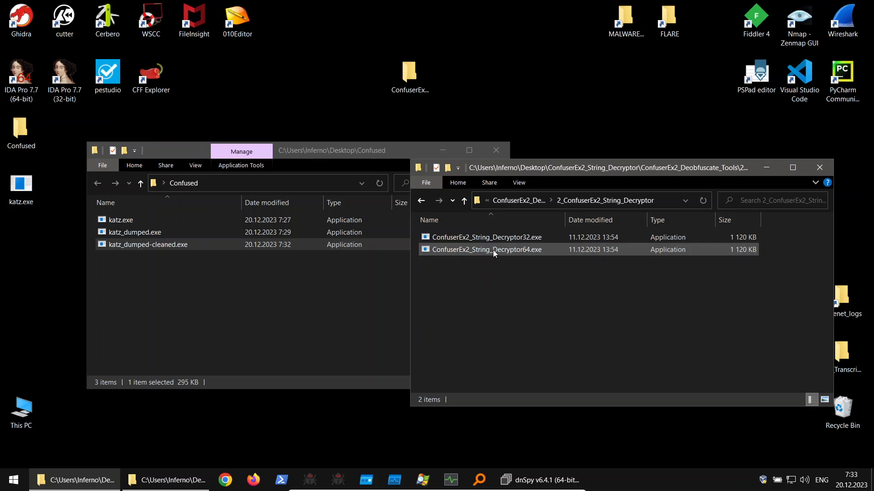
click(148, 245)
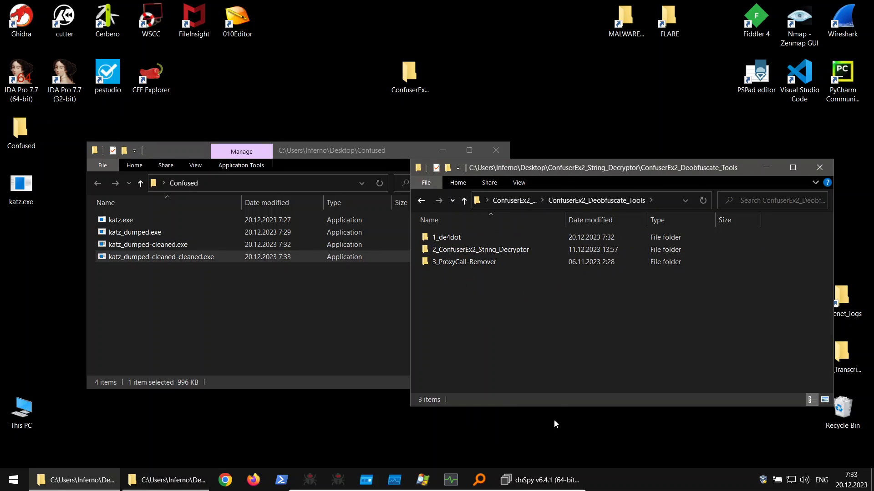
View the string-decrypted GClass1.Main with its smethod_9 proxy calls, then return to the tools folders
click(539, 479)
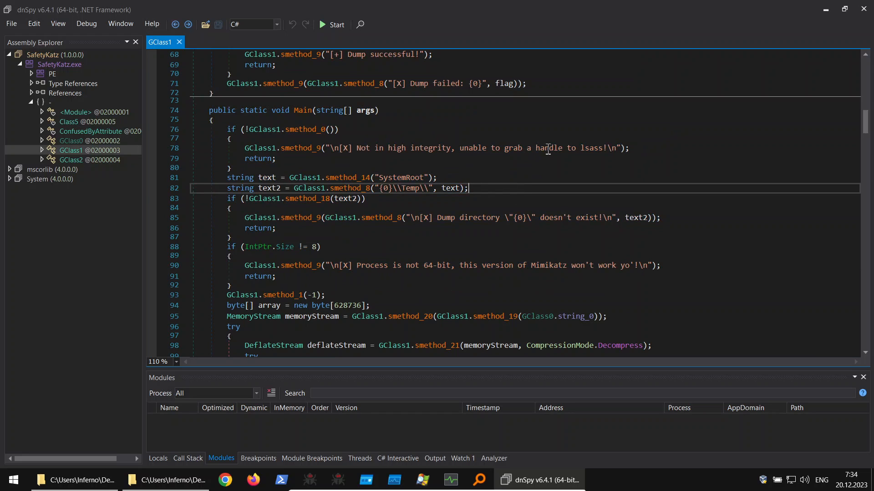
mouse_move(414, 152)
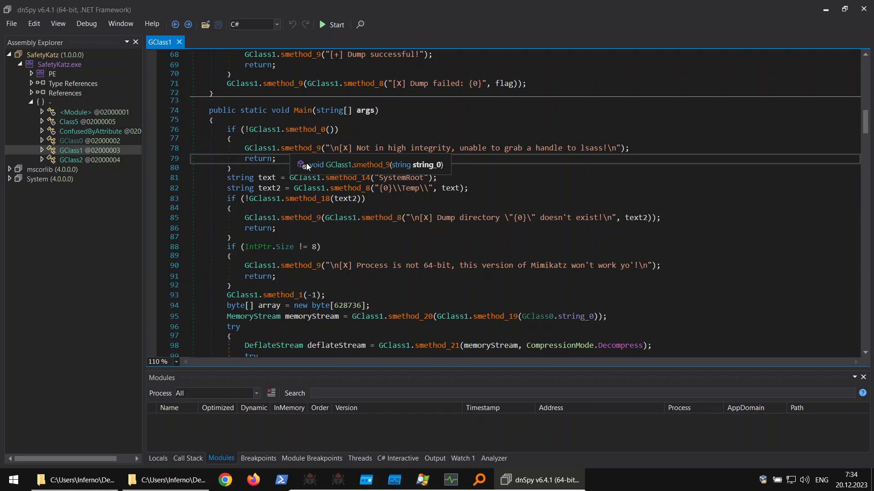
mouse_move(419, 152)
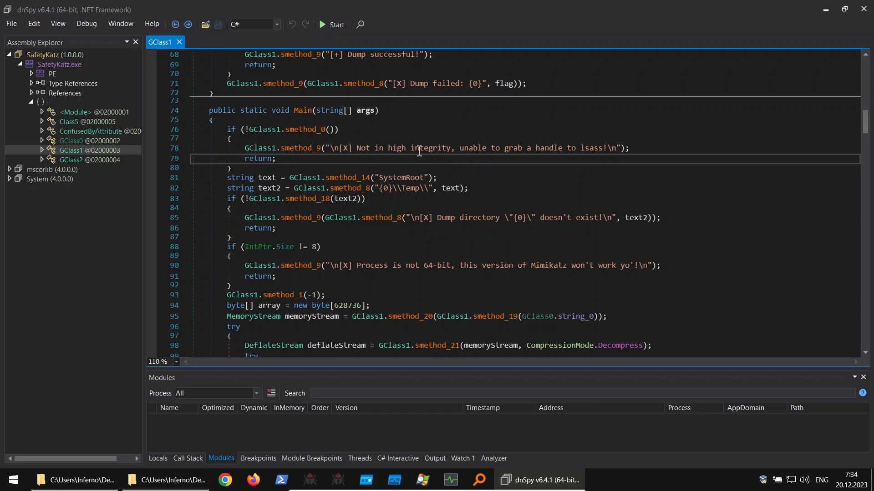
mouse_move(301, 148)
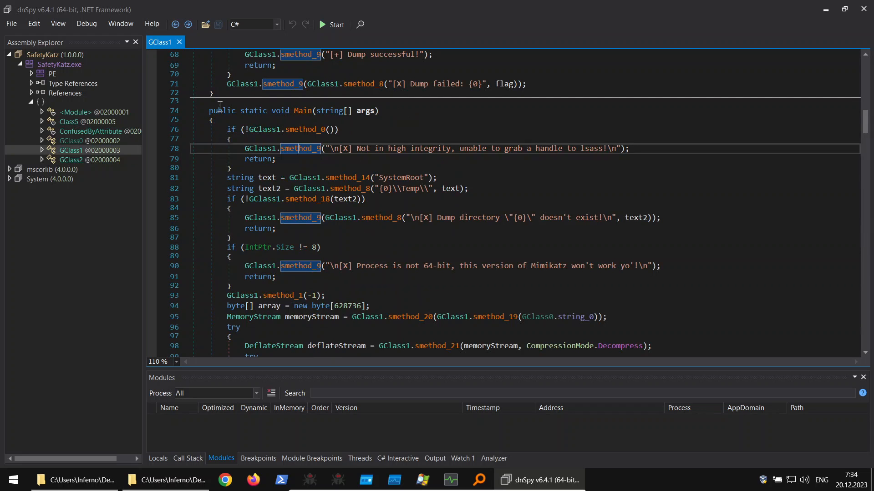
mouse_move(399, 218)
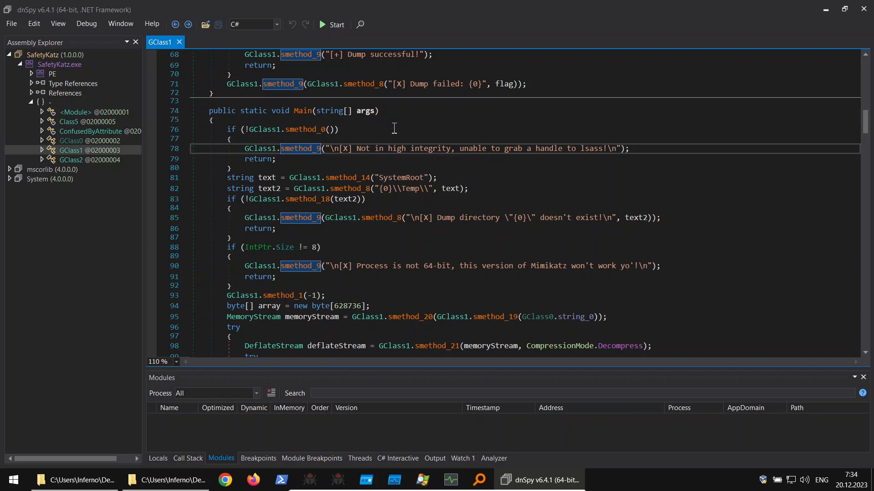
mouse_move(392, 143)
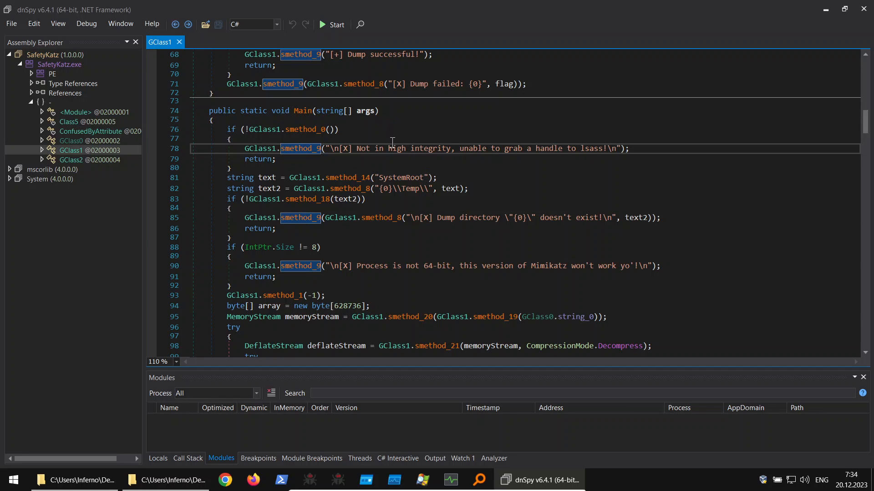
click(10, 23)
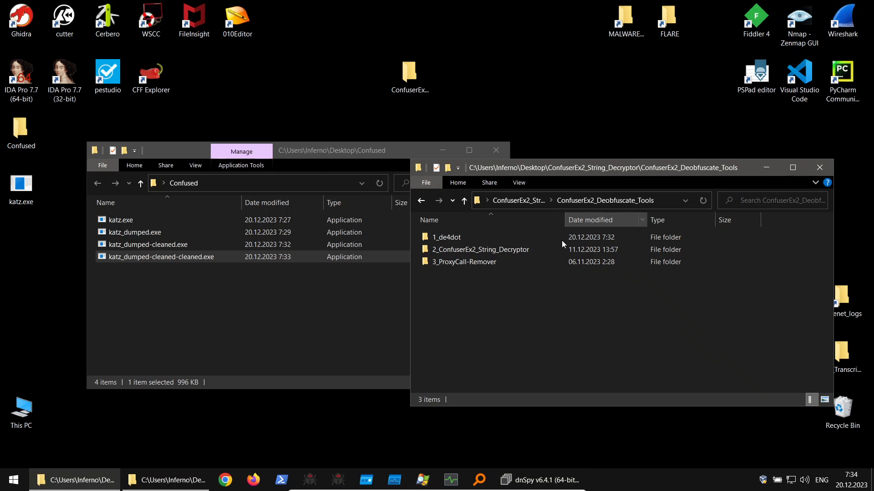
Unpack the decrypted dump with ProxyCall-Remover, Remove junk codes ticked, then enter the Unpacked output folder
double_click(464, 263)
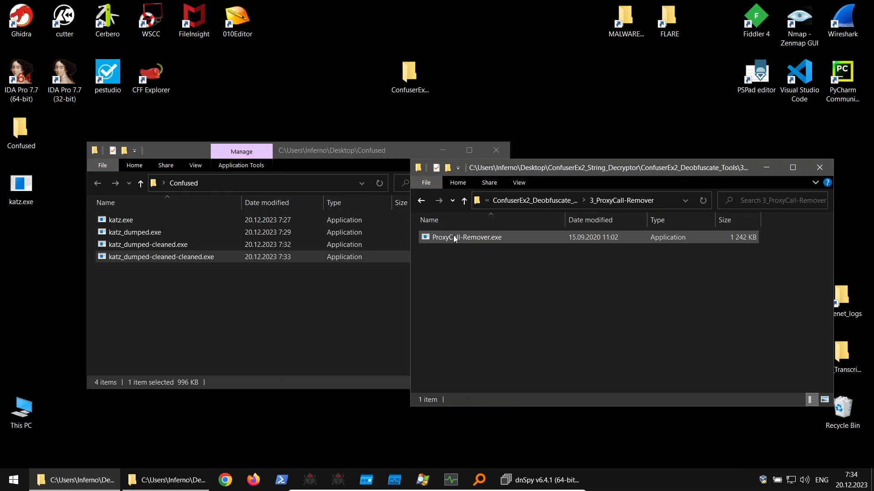
double_click(467, 237)
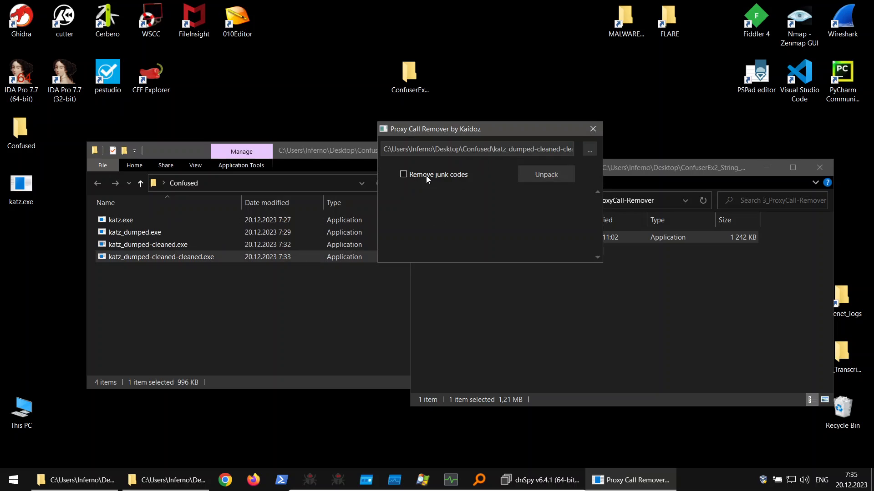
click(403, 174)
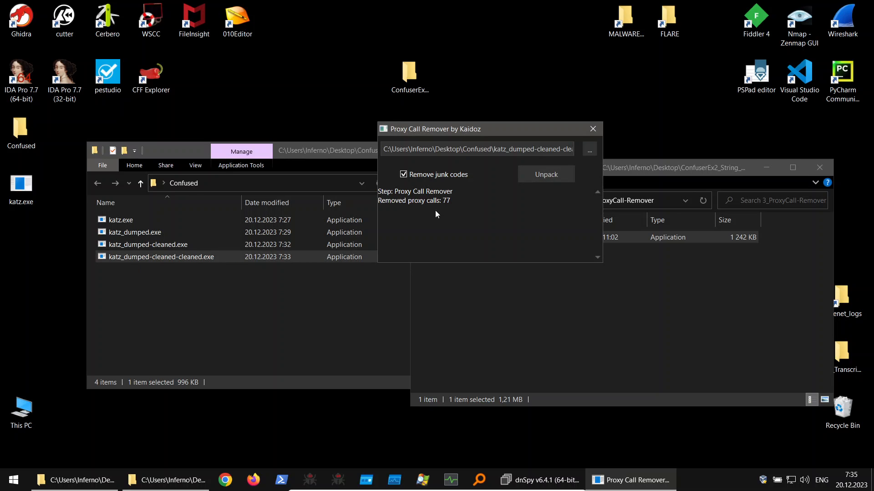
click(545, 174)
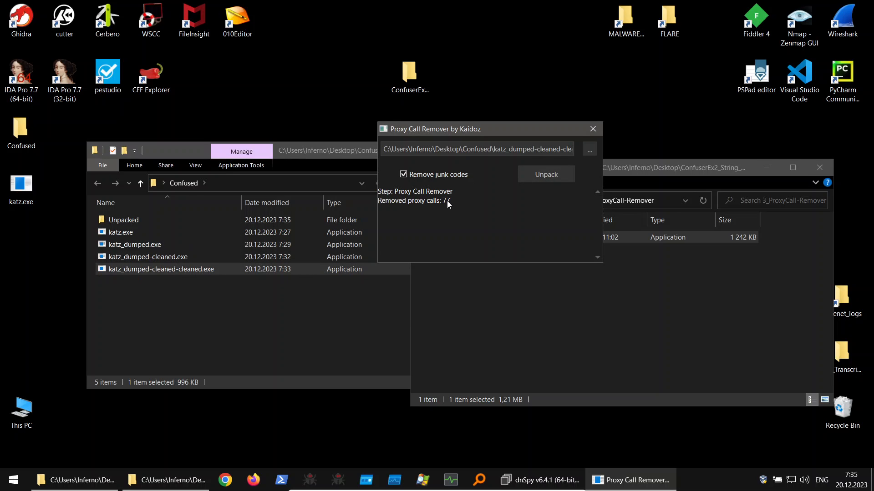
click(592, 128)
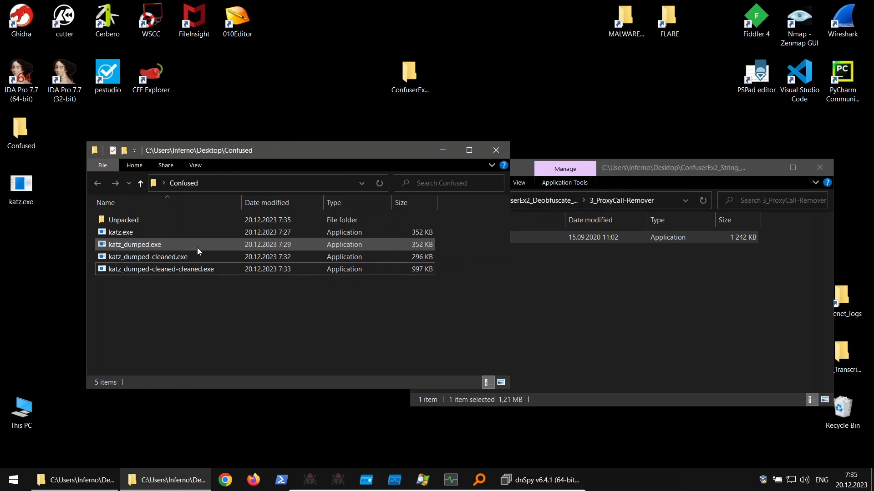
double_click(123, 219)
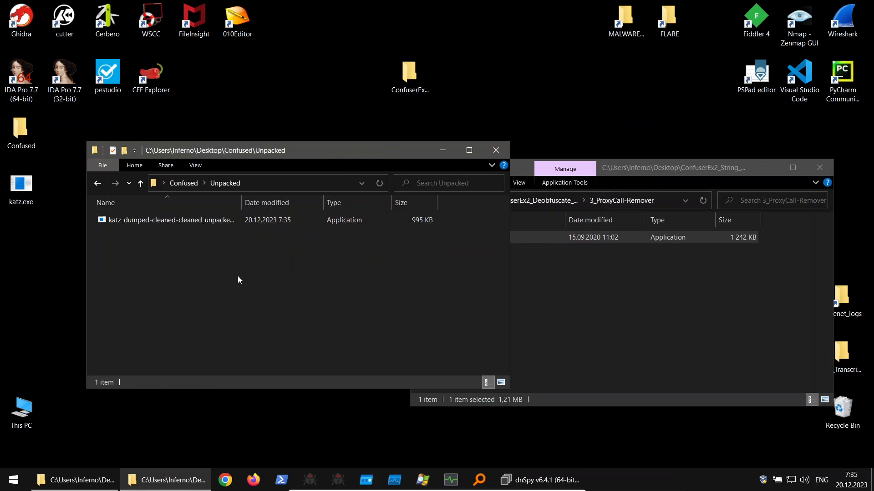
mouse_move(495, 476)
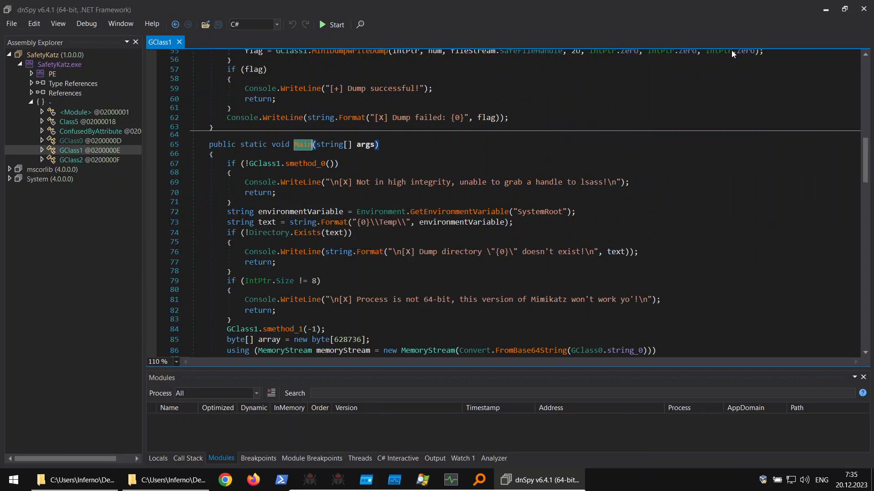
Browse GClass1 Main showing direct Console.WriteLine calls, then return to the Unpacked folder
click(10, 170)
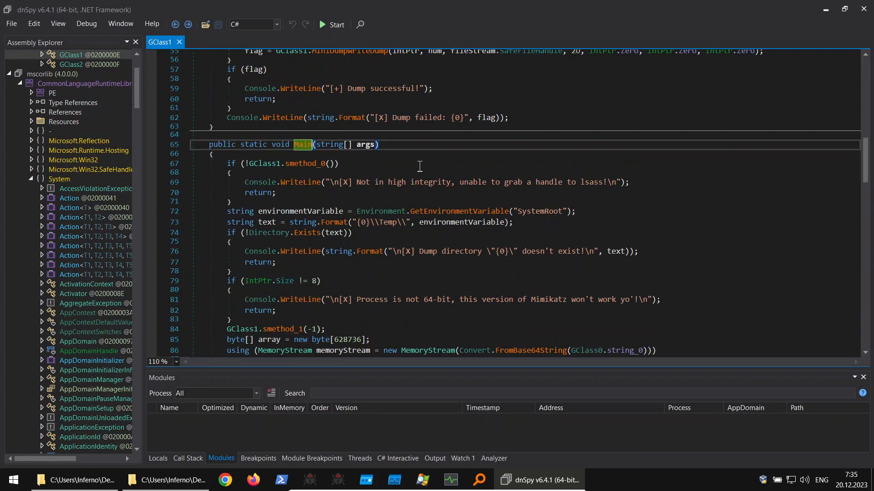
click(300, 181)
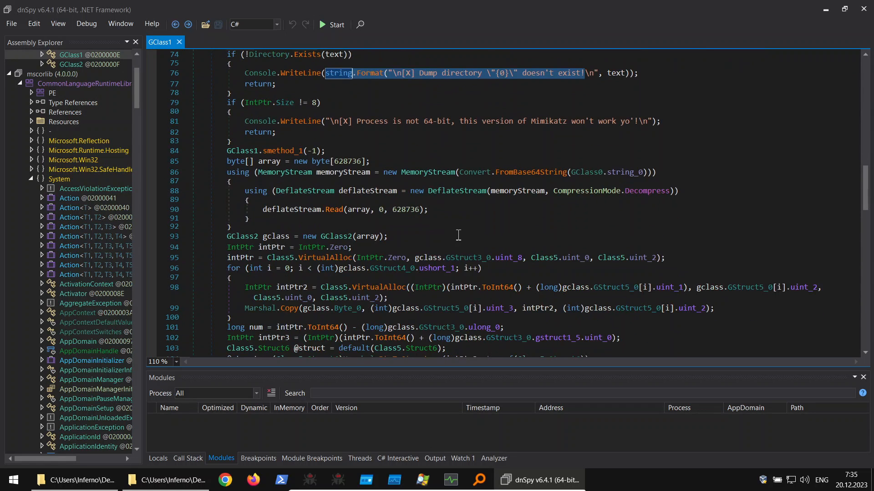
scroll(down, 3)
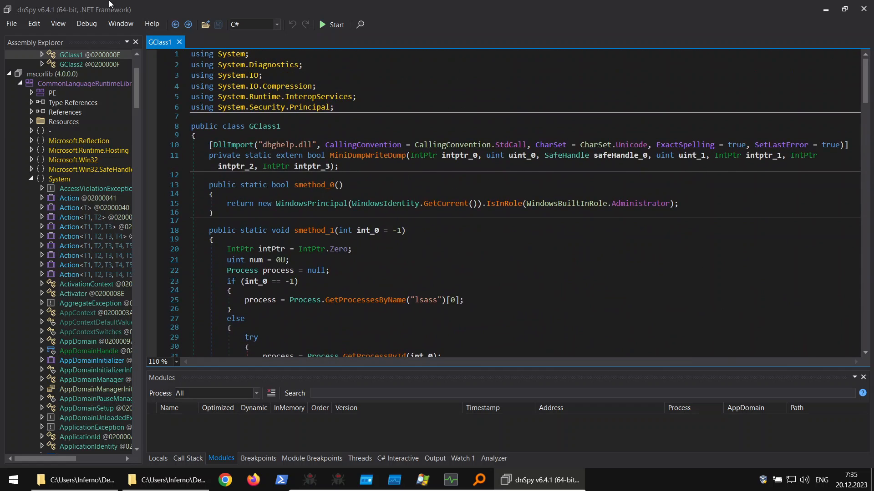
click(10, 23)
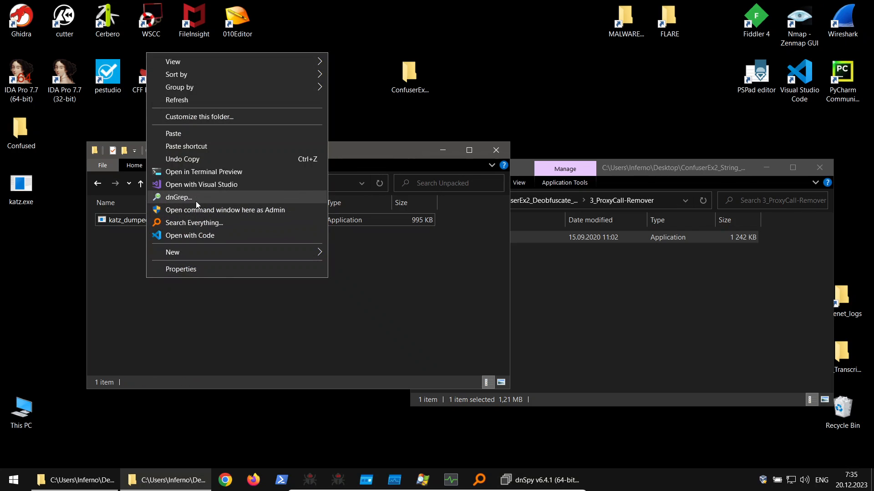
Run katz.exe from an admin command window, dumping lsass and launching mimikatz, then close it
click(224, 210)
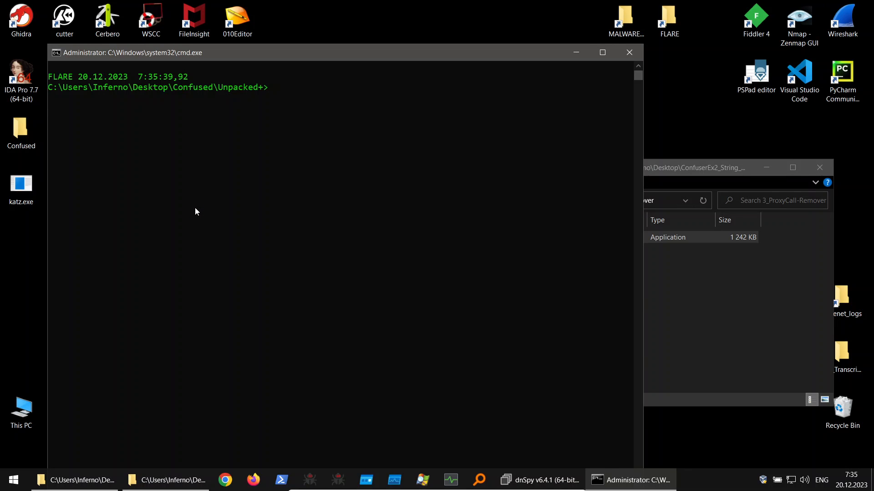
text(ka)
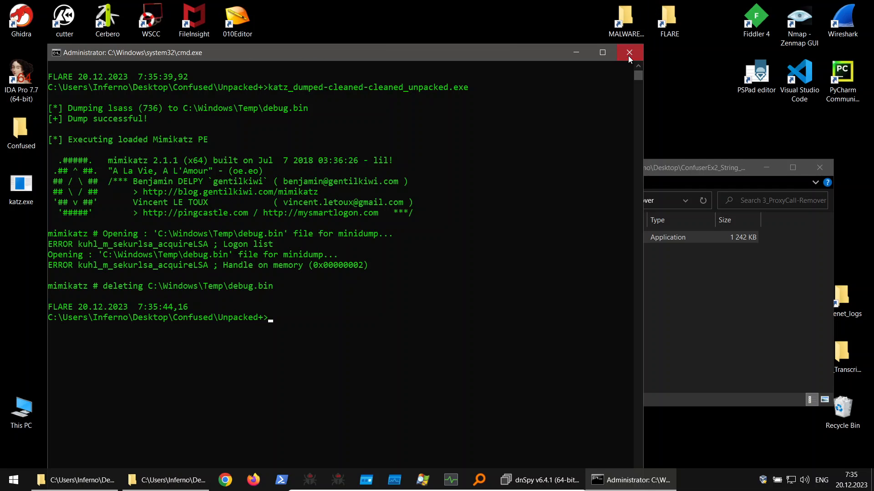
click(629, 52)
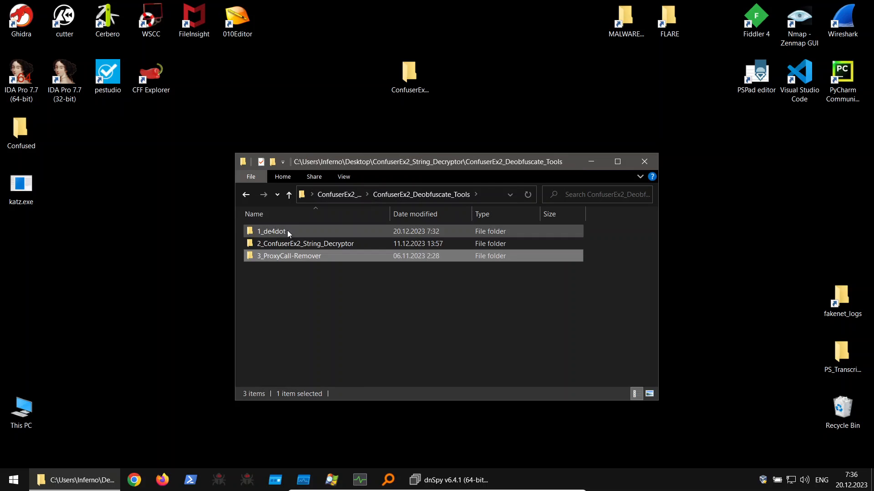
Go up one level to the ConfuserEx2_String_Decryptor folder
click(288, 194)
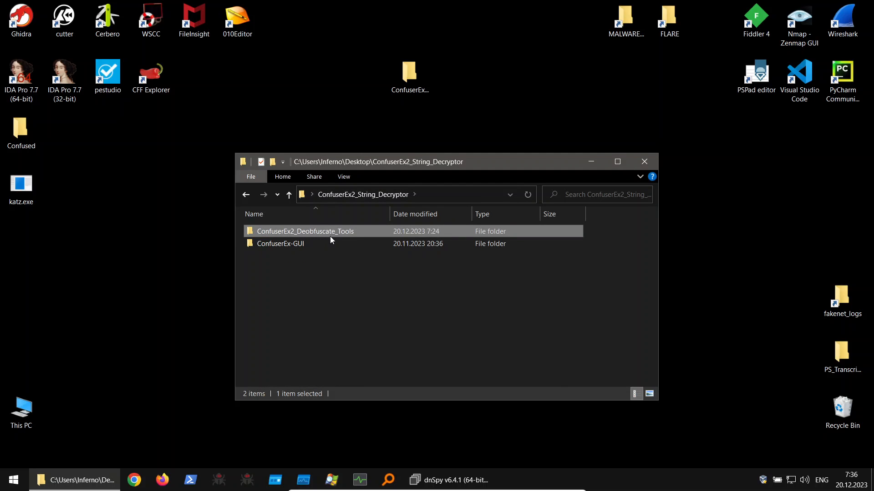
mouse_move(372, 301)
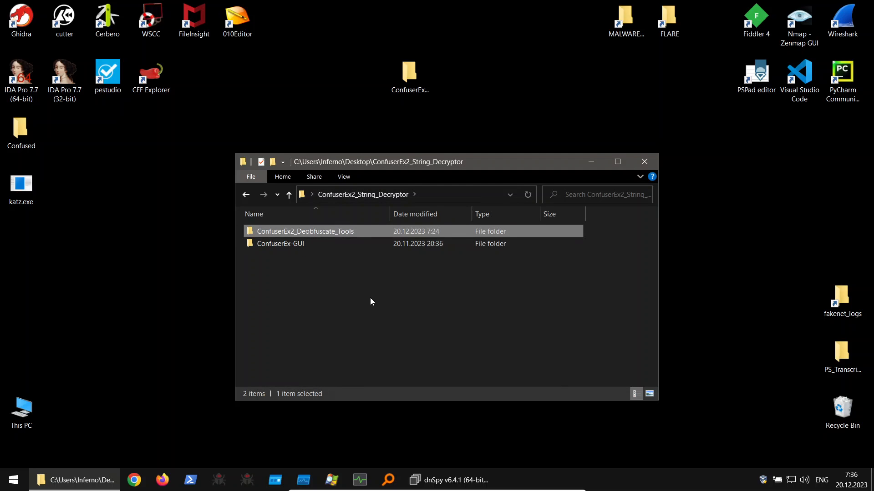
mouse_move(370, 333)
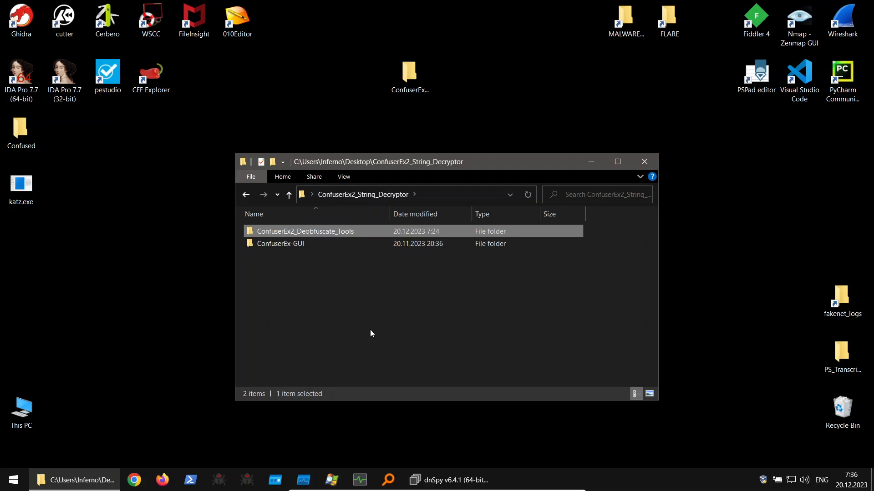
mouse_move(362, 345)
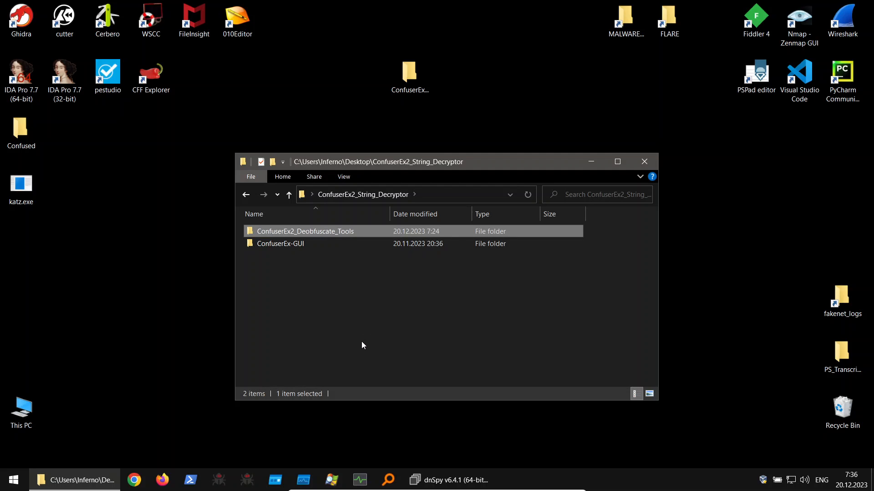